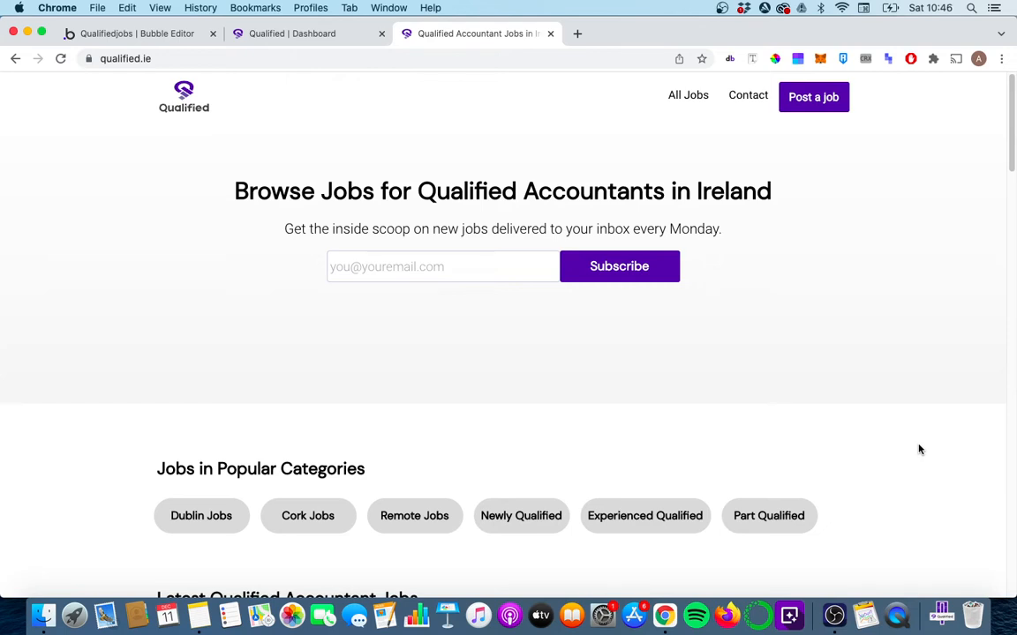
{"action": "mouse_move", "coordinate": [915, 450]}
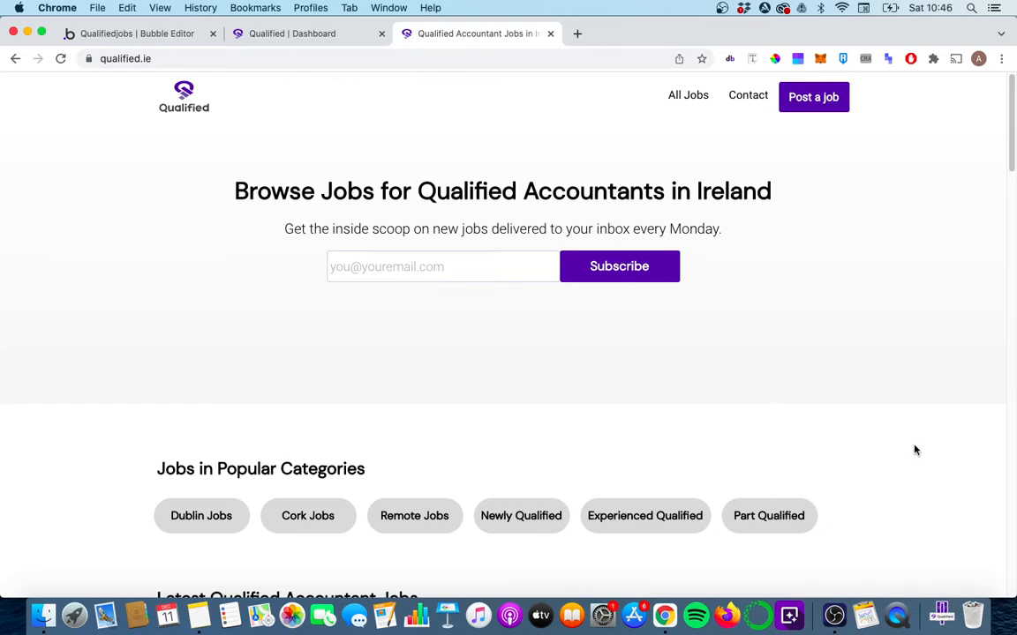
Inspect the RepeatingGroup Job's Search for Jobs sorting by tier and post date
{"action": "scroll", "scroll_direction": "down", "scroll_amount": 3}
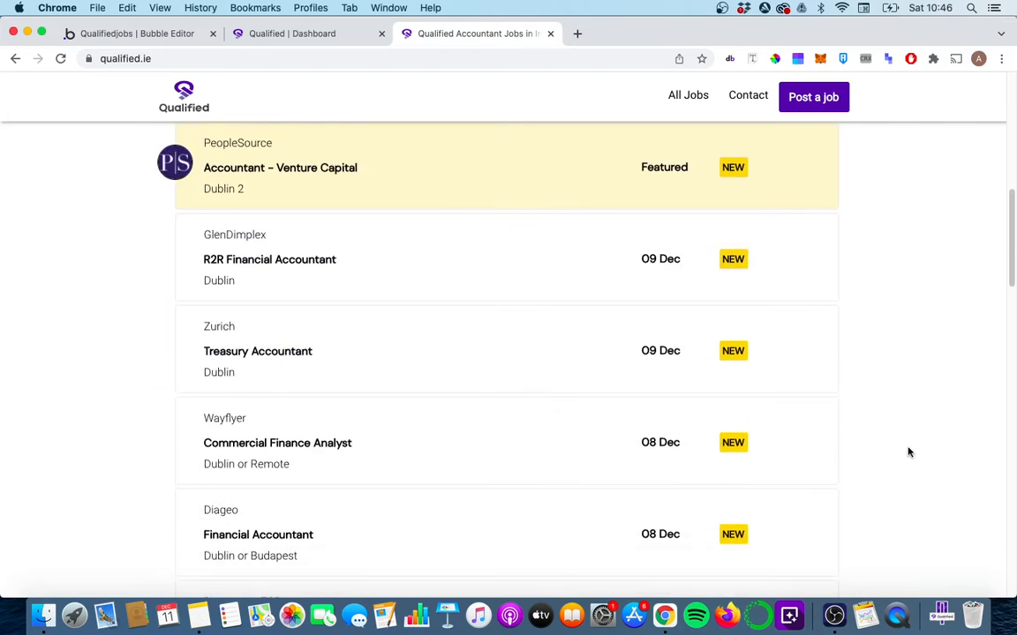
{"action": "scroll", "scroll_direction": "up", "scroll_amount": 3}
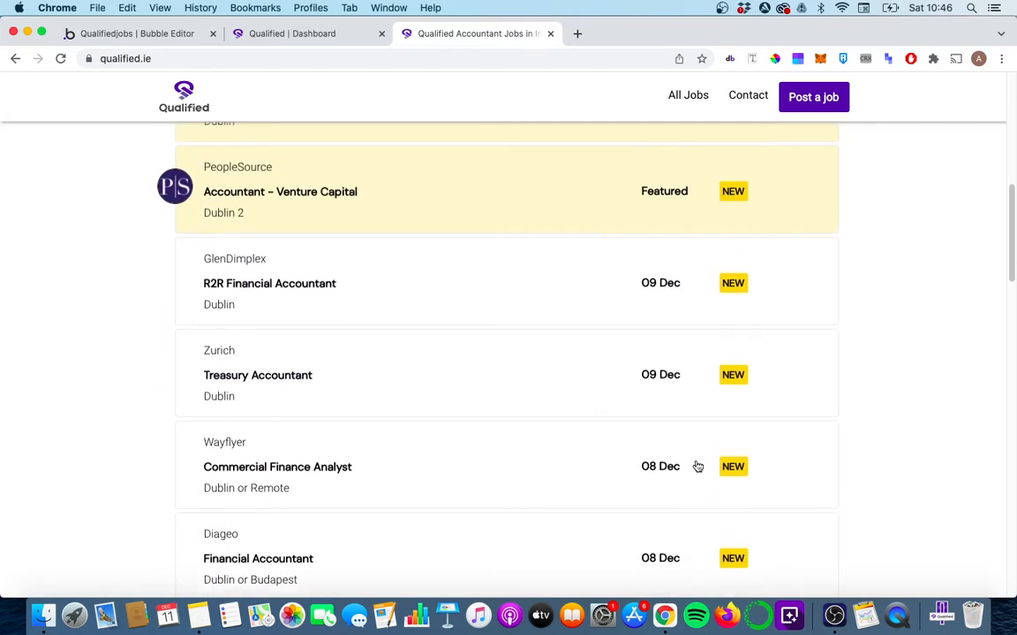
{"action": "scroll", "scroll_direction": "down", "scroll_amount": 3}
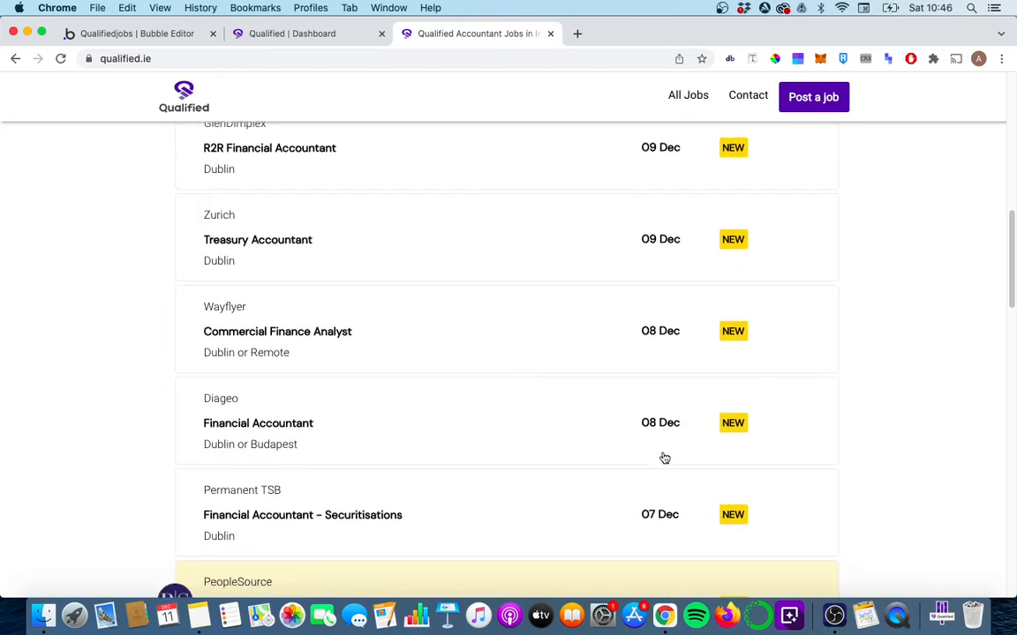
{"action": "scroll", "scroll_direction": "down", "scroll_amount": 3}
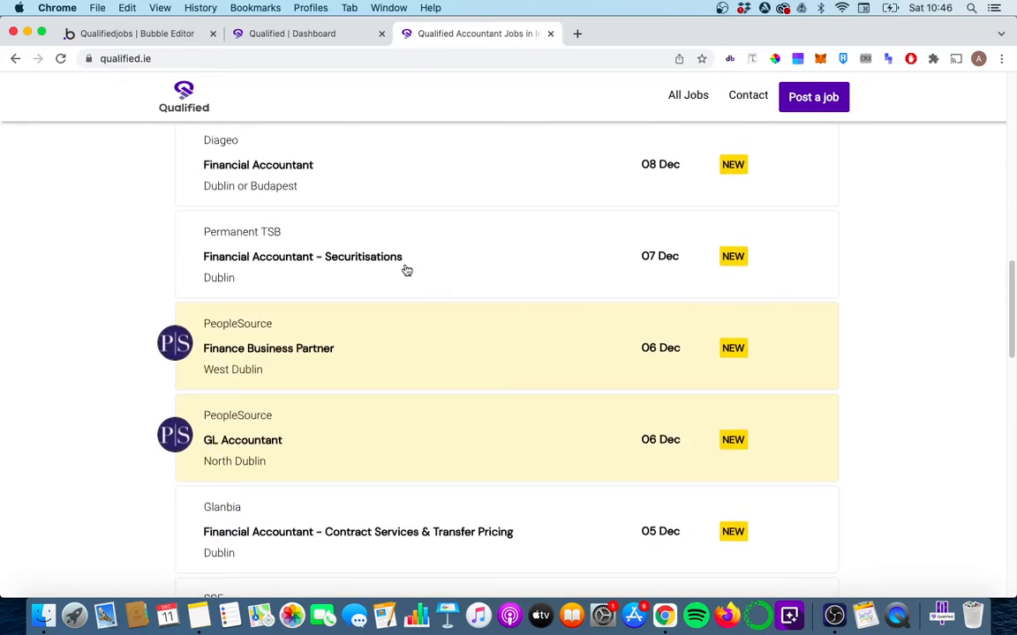
{"action": "scroll", "scroll_direction": "up", "scroll_amount": 3}
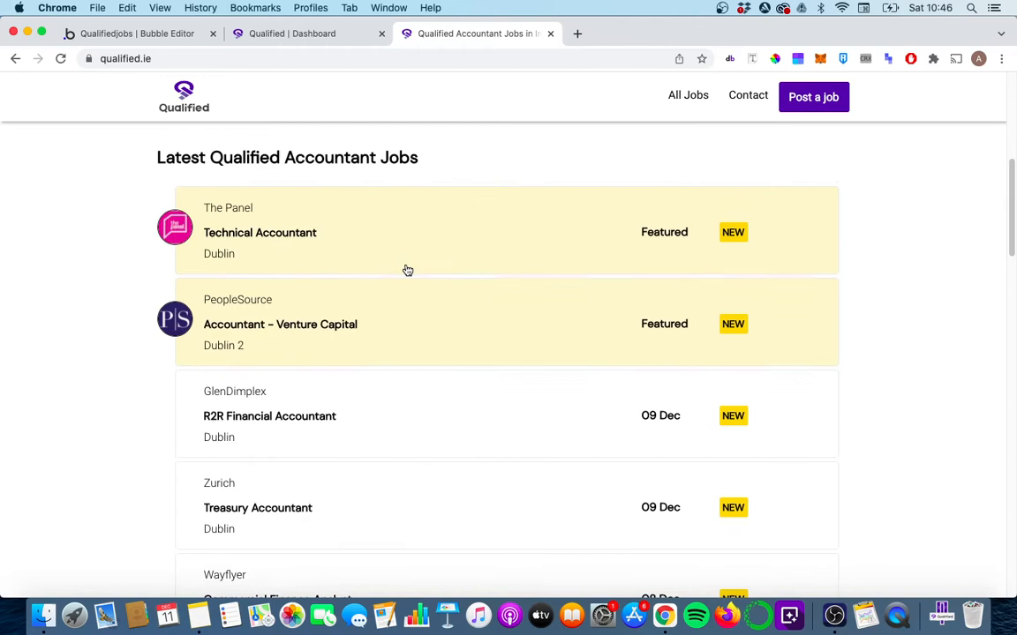
{"action": "scroll", "scroll_direction": "down", "scroll_amount": 3}
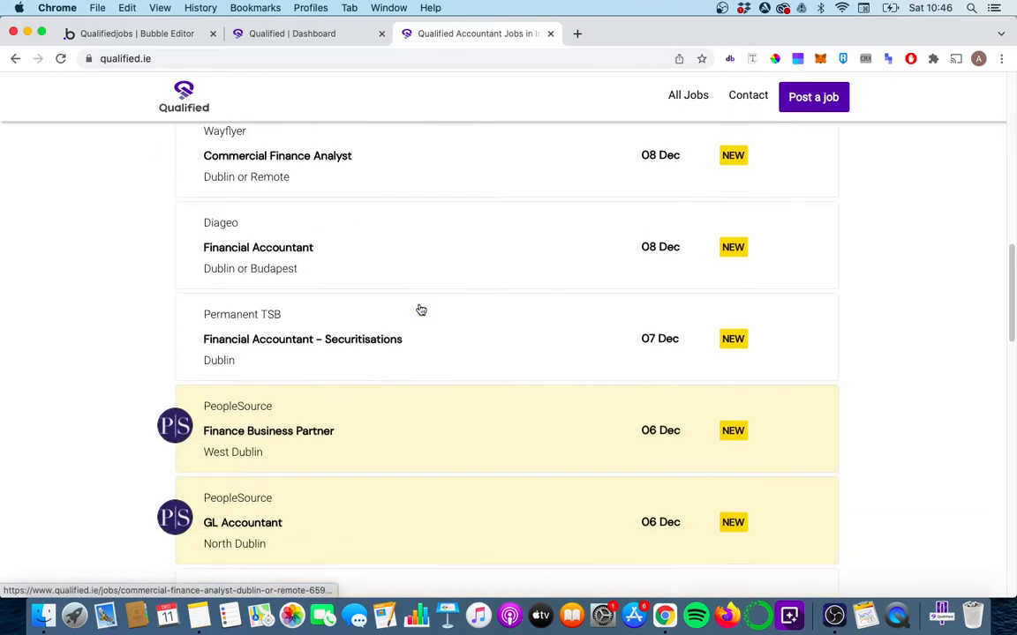
{"action": "scroll", "scroll_direction": "down", "scroll_amount": 3}
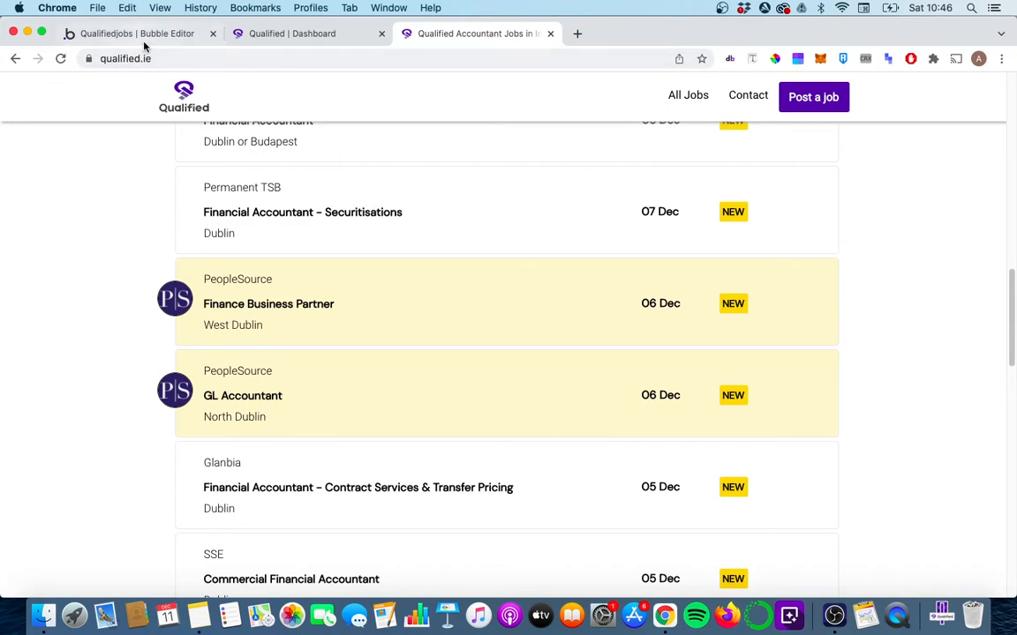
{"action": "left_click", "coordinate": [138, 34]}
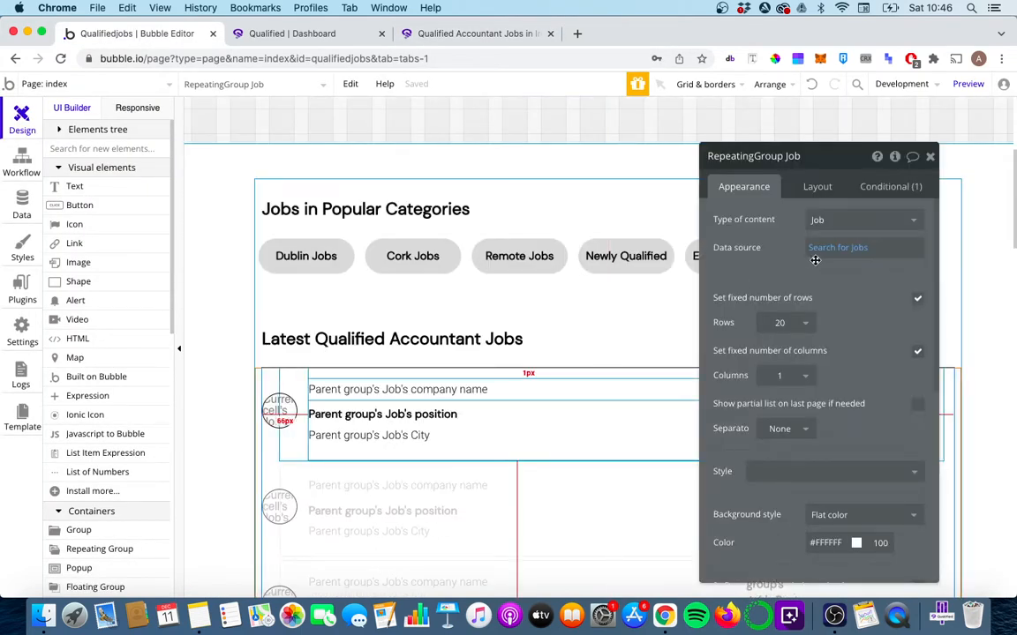
{"action": "left_click", "coordinate": [836, 247]}
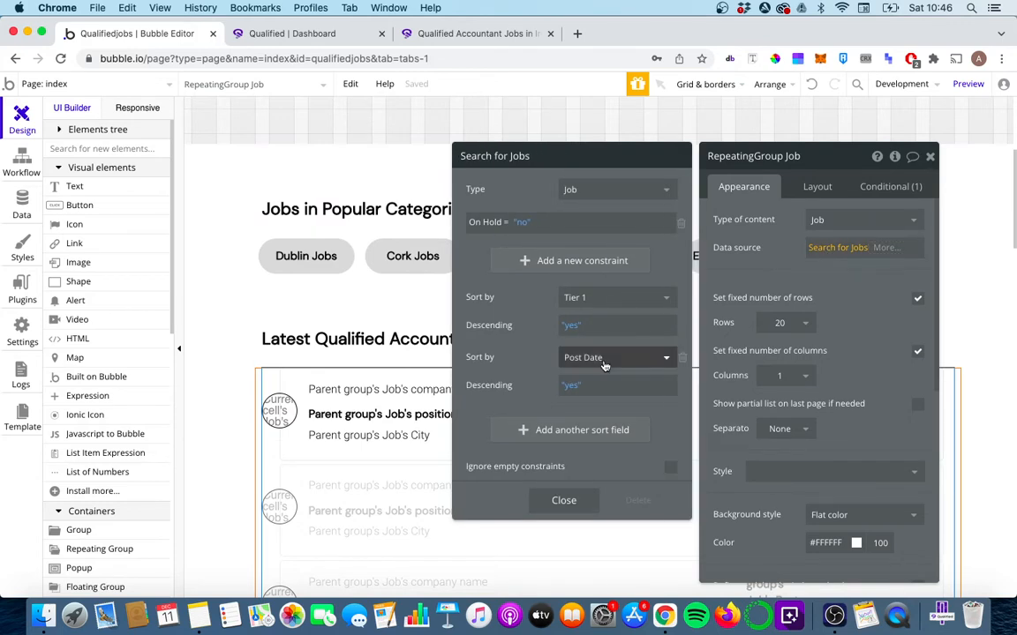
Bring up the app's stored job entries in Data > App data
{"action": "left_click", "coordinate": [21, 203]}
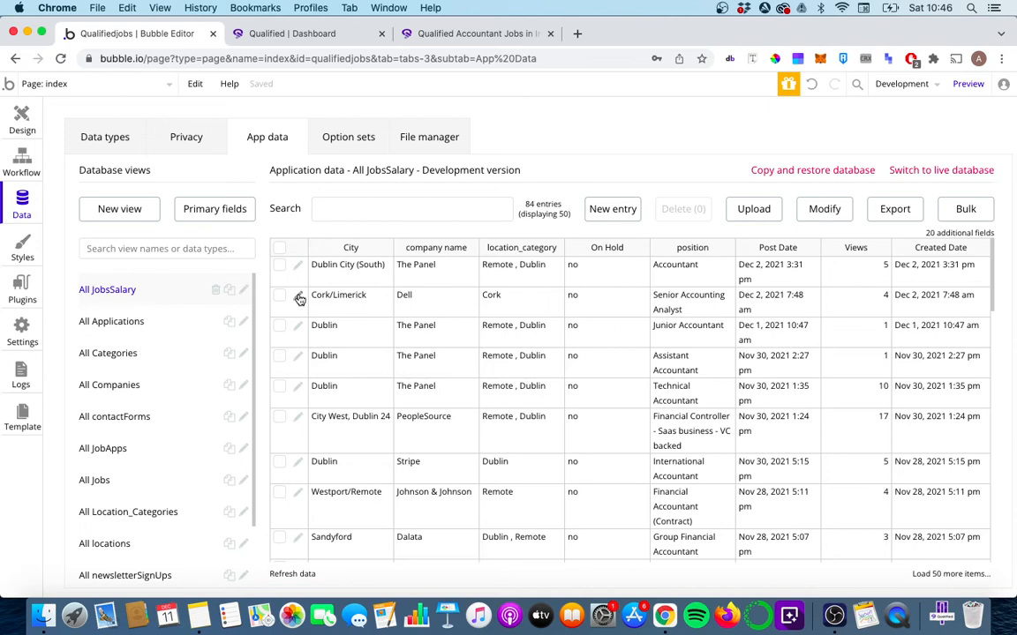
Set the Dell Senior Accounting Analyst job's Post Date to 12/09/2021 and save it
{"action": "left_click", "coordinate": [300, 297]}
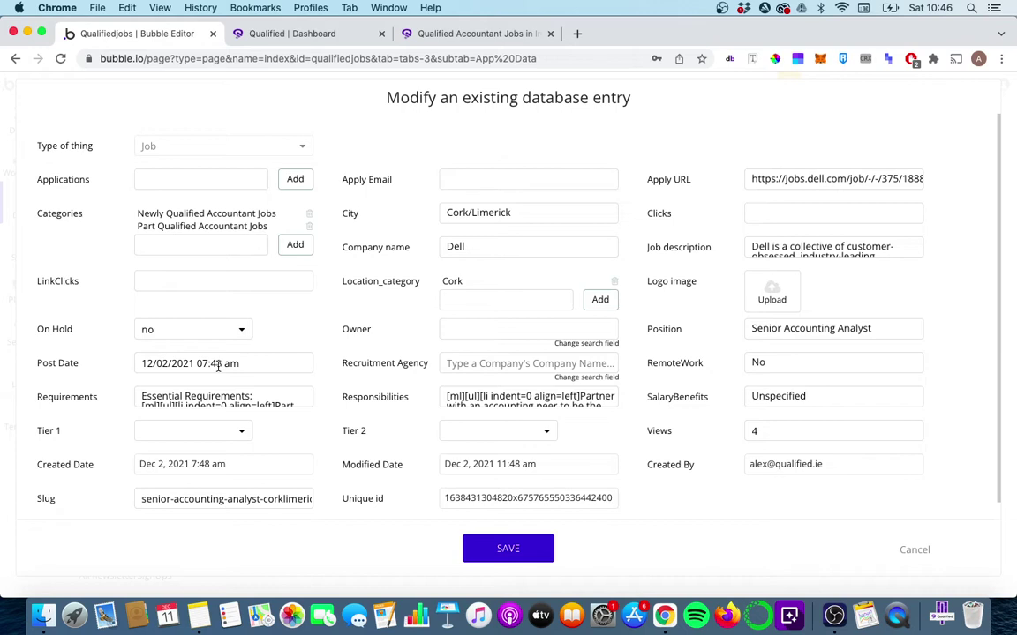
{"action": "left_click", "coordinate": [222, 363]}
{"action": "type", "text": "9"}
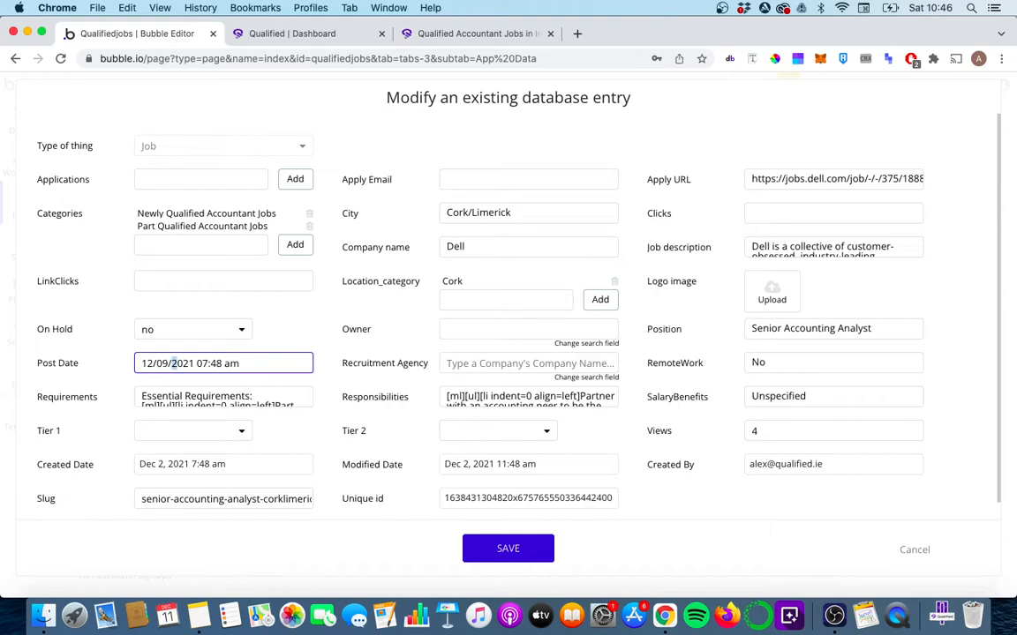
{"action": "left_click", "coordinate": [509, 547]}
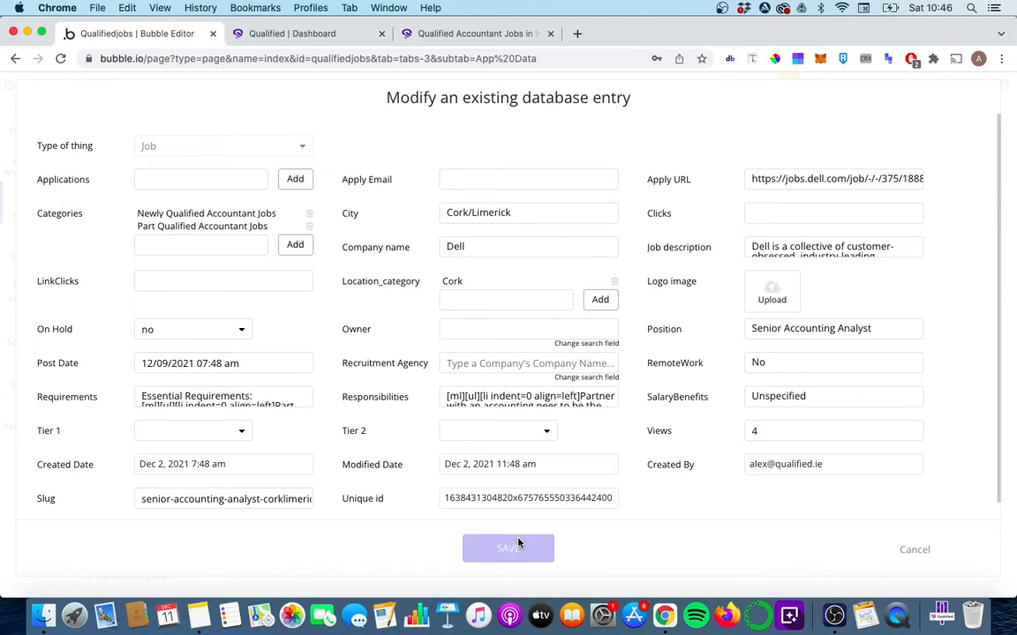
{"action": "left_click", "coordinate": [508, 547]}
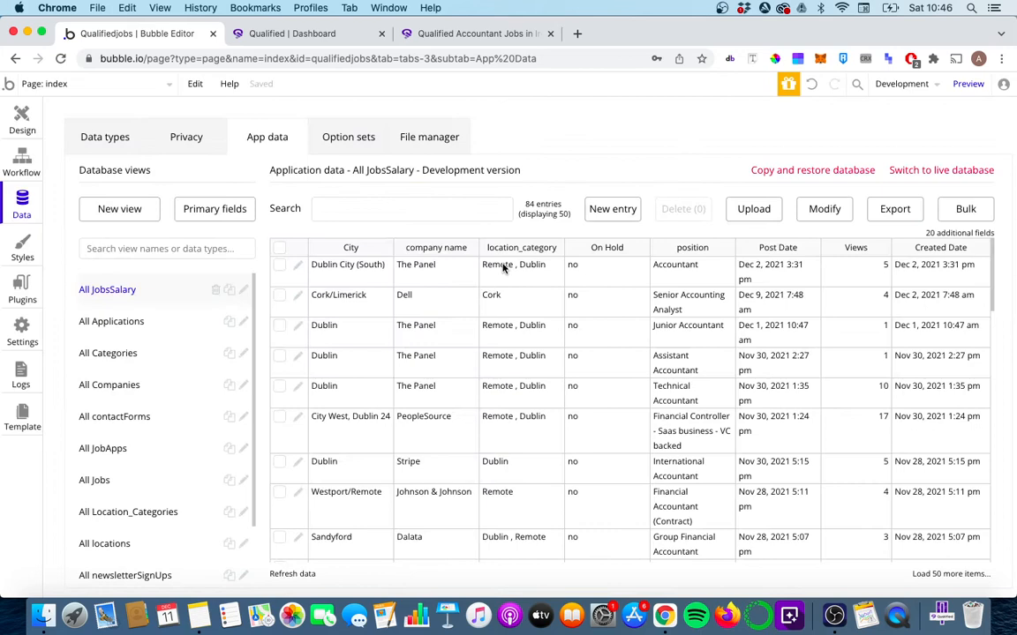
{"action": "mouse_move", "coordinate": [476, 49]}
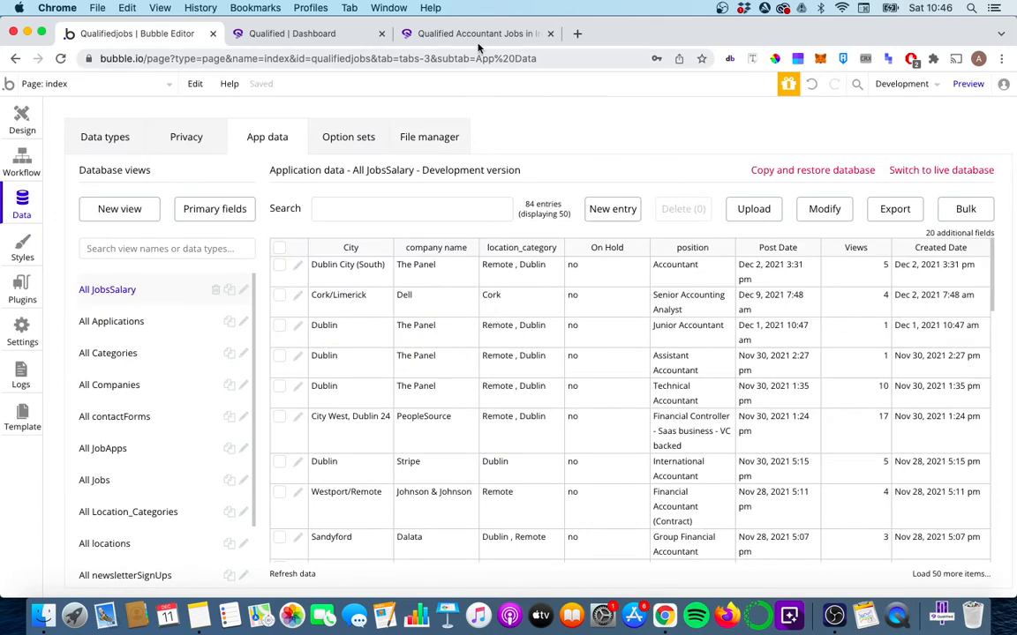
{"action": "mouse_move", "coordinate": [476, 34]}
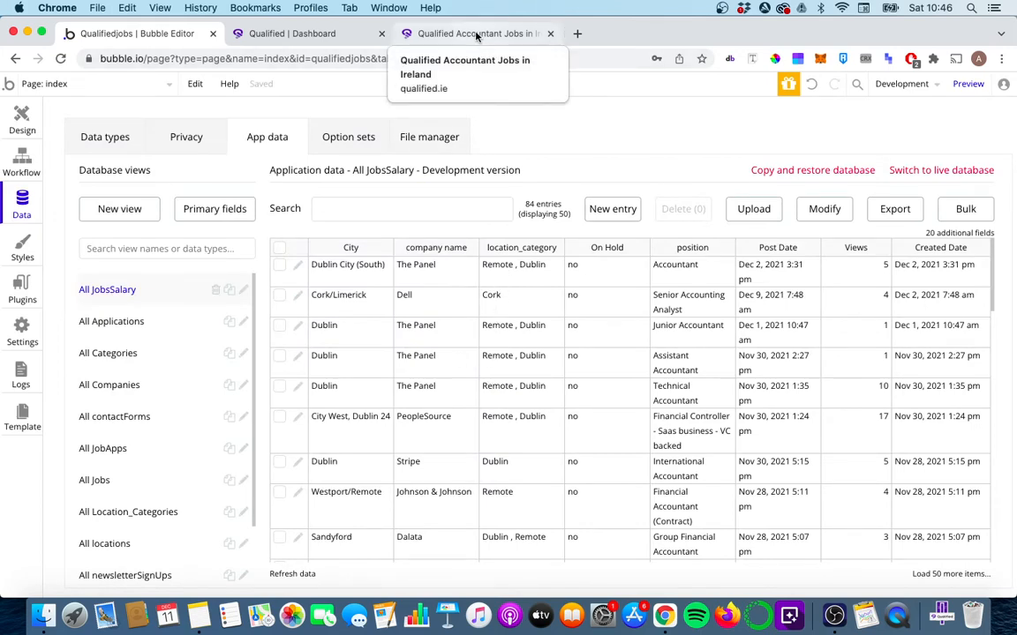
{"action": "left_click", "coordinate": [476, 33]}
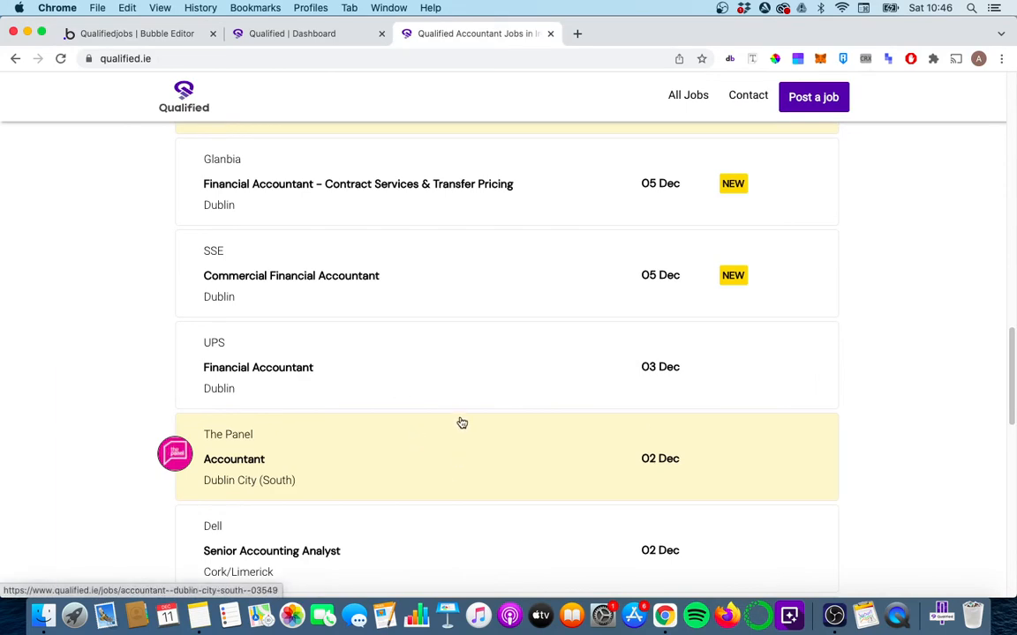
{"action": "scroll", "scroll_direction": "up", "scroll_amount": 3}
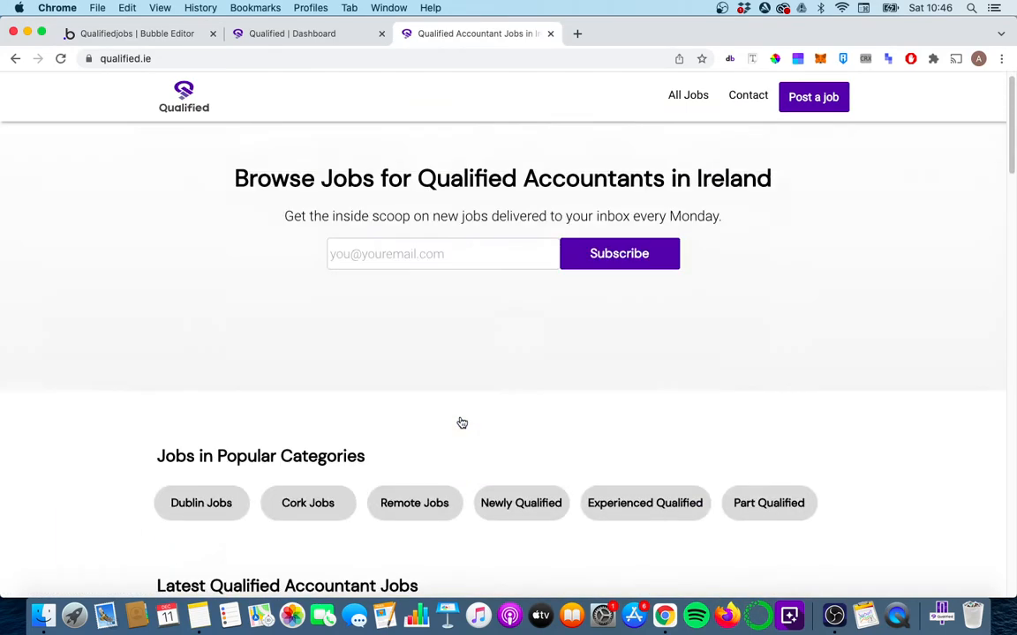
{"action": "left_click", "coordinate": [137, 34]}
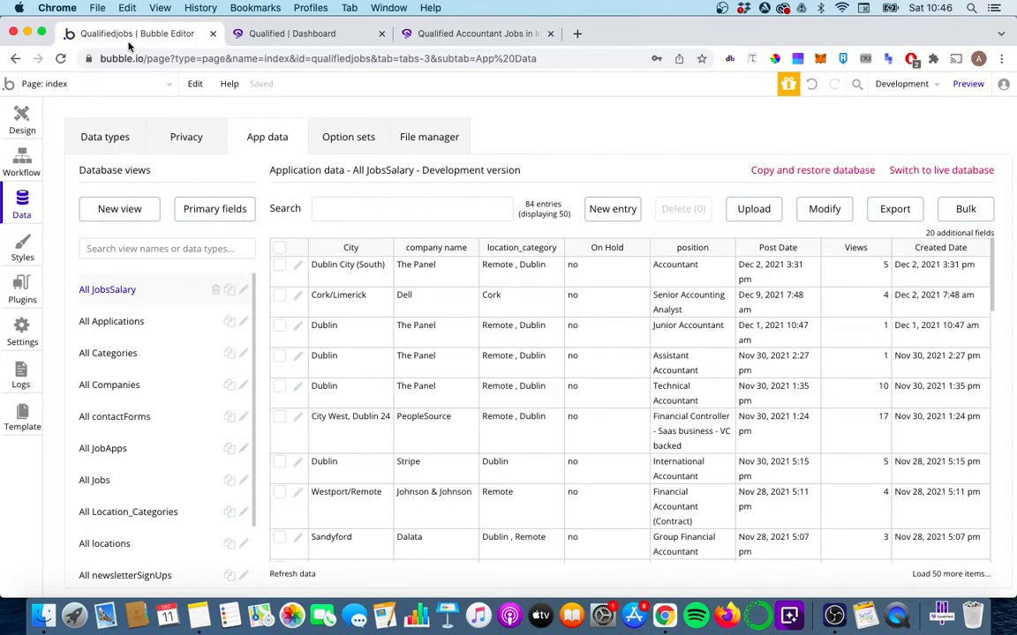
Review the API settings showing Workflow API enabled, then go to Backend workflows
{"action": "left_click", "coordinate": [21, 332]}
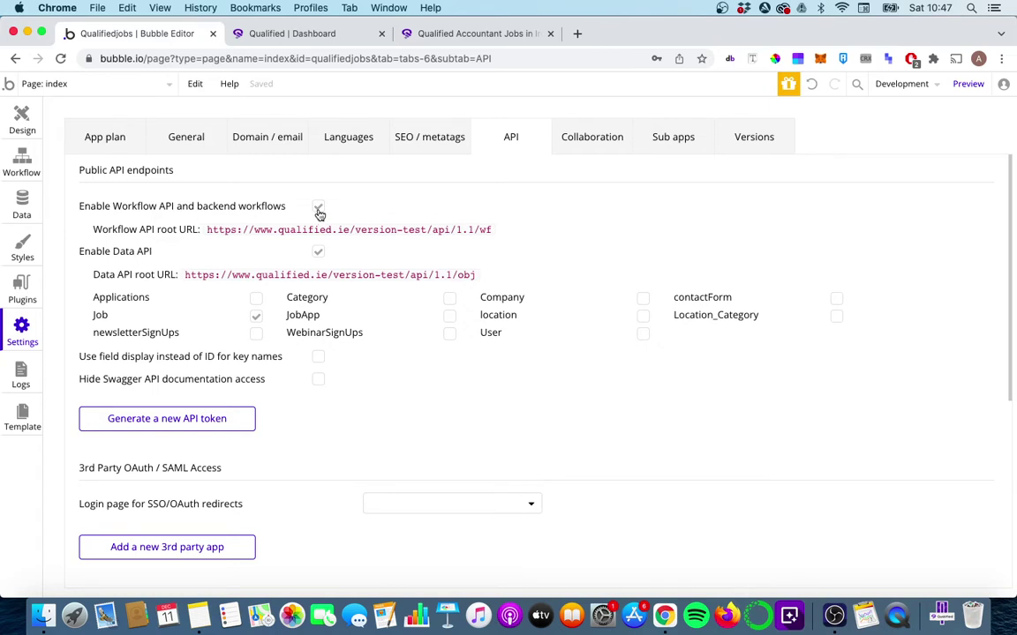
{"action": "left_click", "coordinate": [97, 83]}
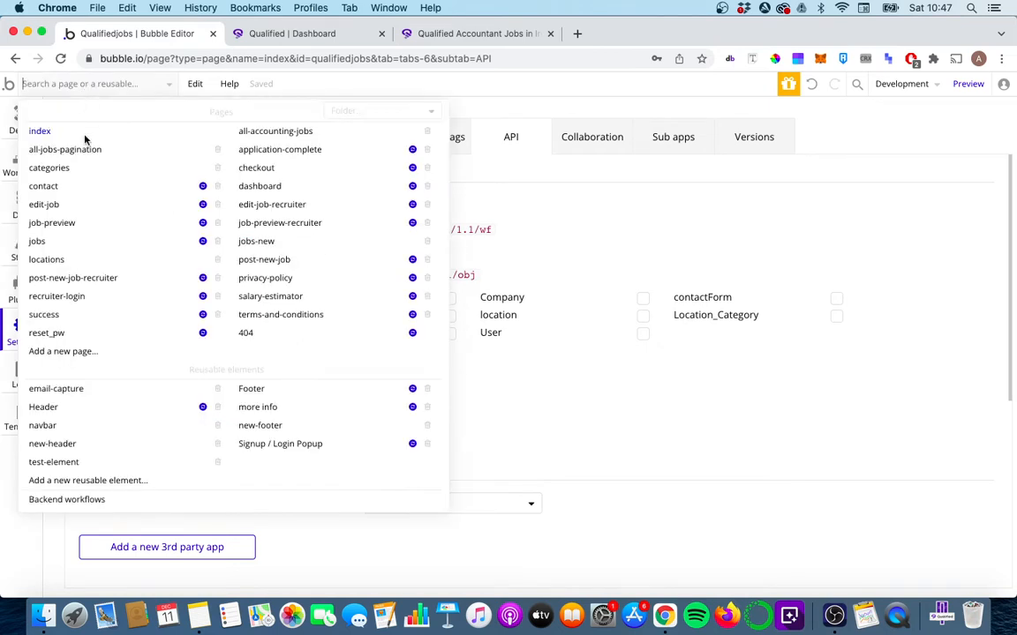
{"action": "mouse_move", "coordinate": [68, 497]}
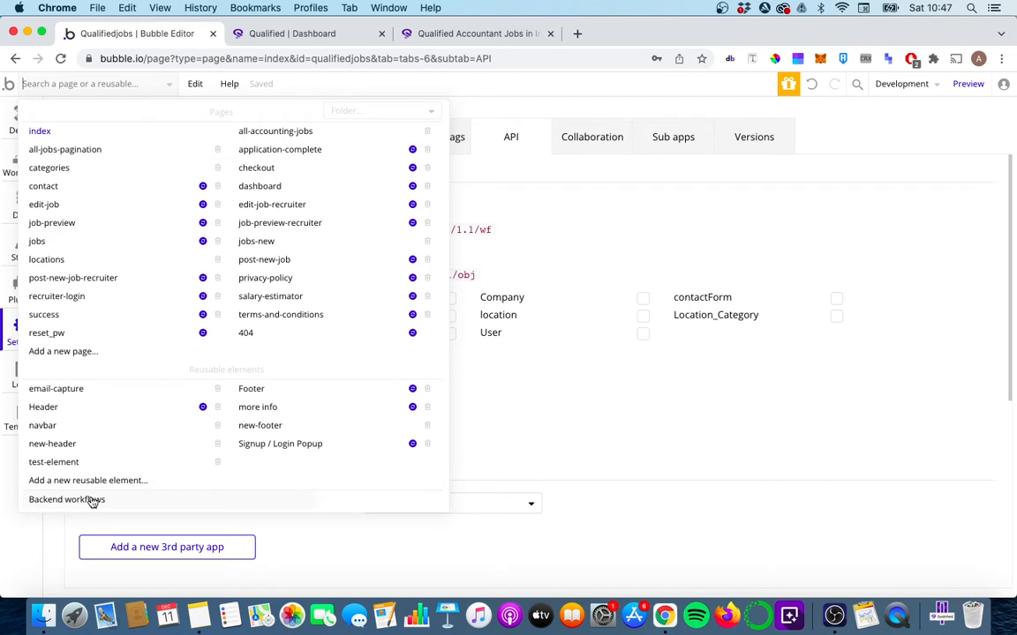
{"action": "left_click", "coordinate": [67, 499]}
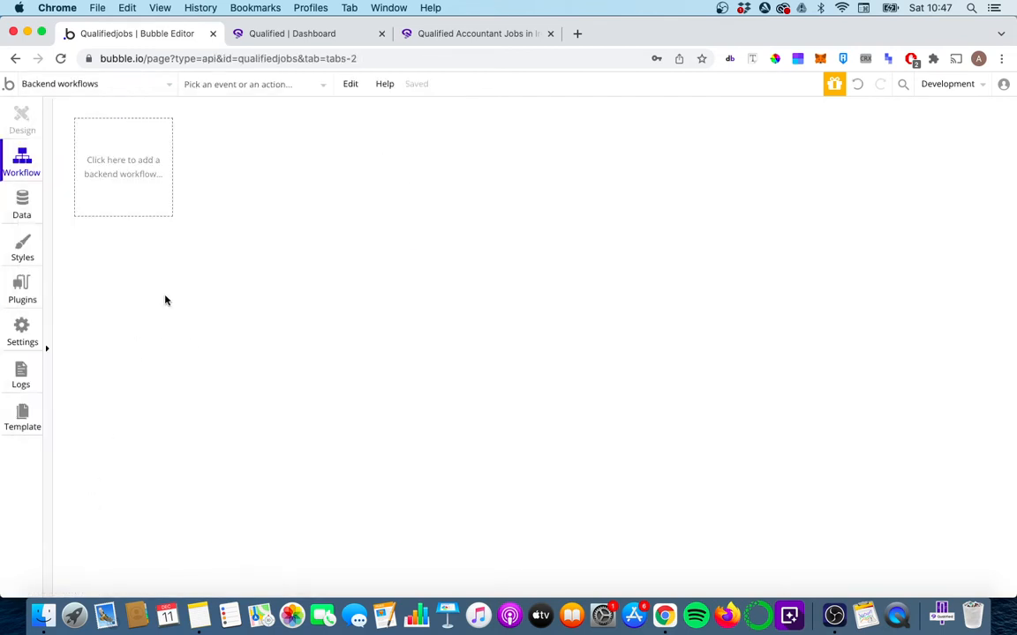
{"action": "mouse_move", "coordinate": [226, 383]}
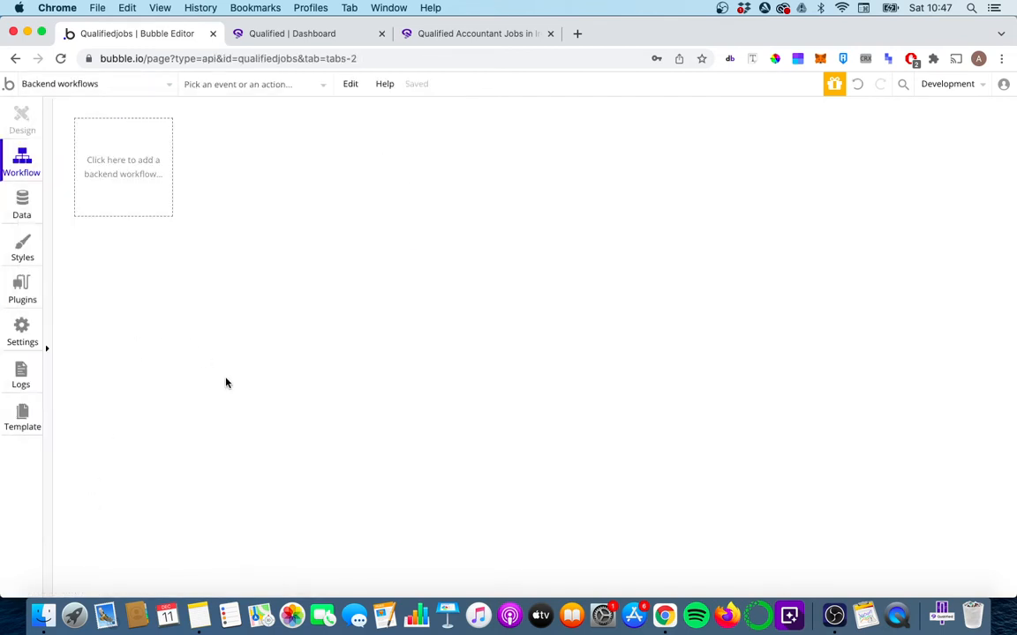
Create a new public API workflow named jobdatereset
{"action": "left_click", "coordinate": [123, 166]}
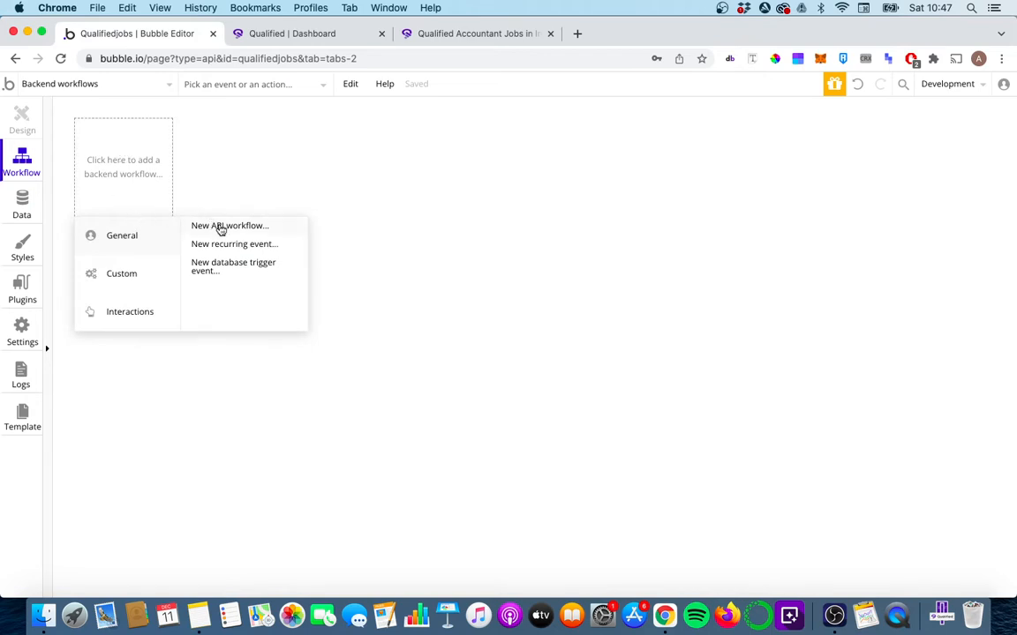
{"action": "left_click", "coordinate": [229, 225]}
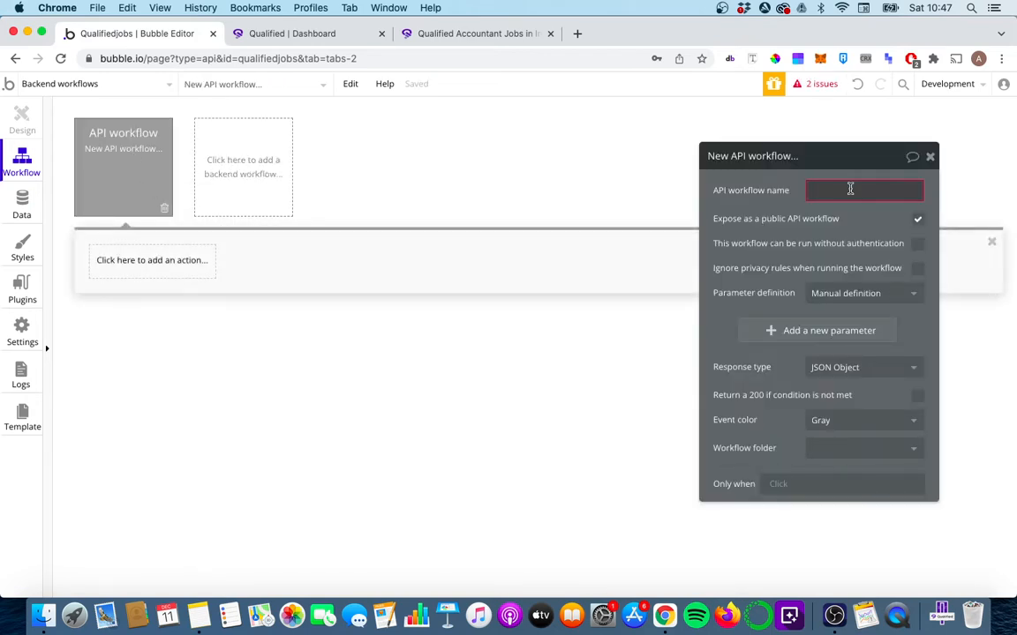
{"action": "type", "text": "JobDateReset"}
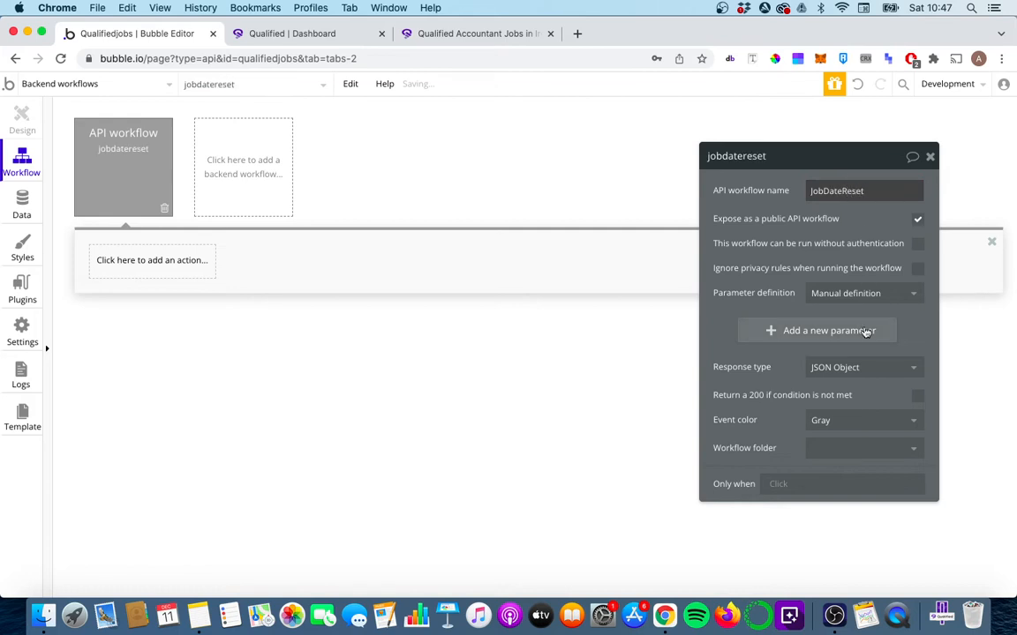
Add a 'jobs' parameter to jobdatereset typed as Job
{"action": "left_click", "coordinate": [830, 330]}
{"action": "type", "text": "job"}
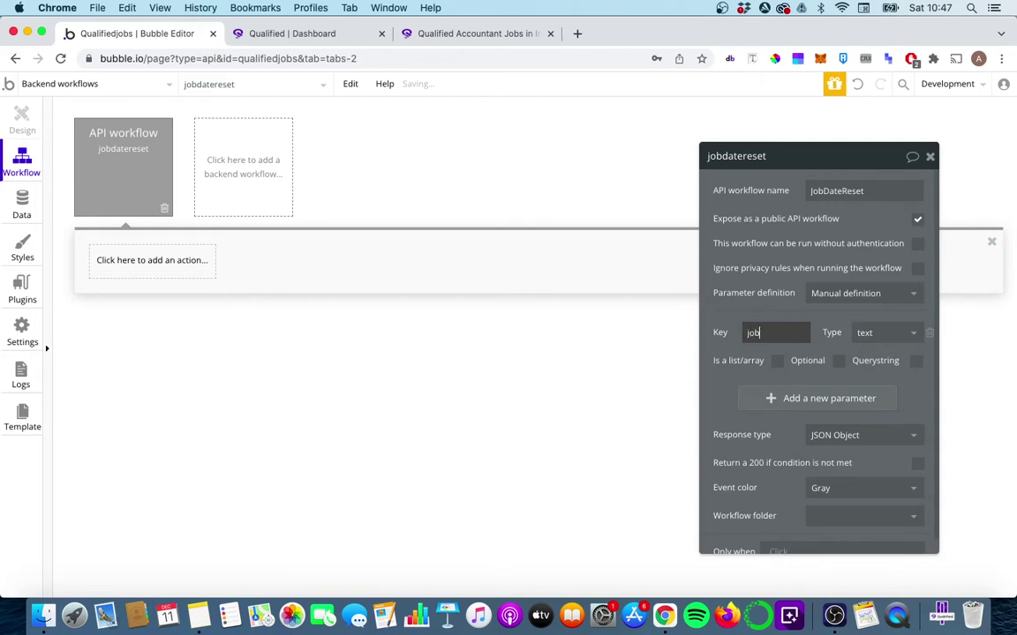
{"action": "left_click", "coordinate": [883, 332]}
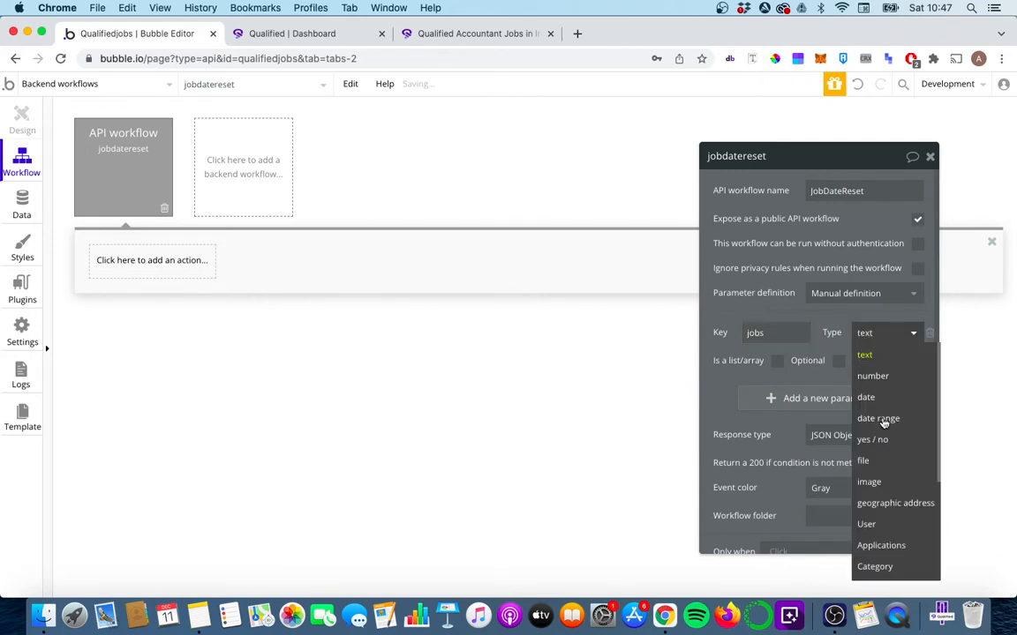
{"action": "scroll", "scroll_direction": "down", "scroll_amount": 3}
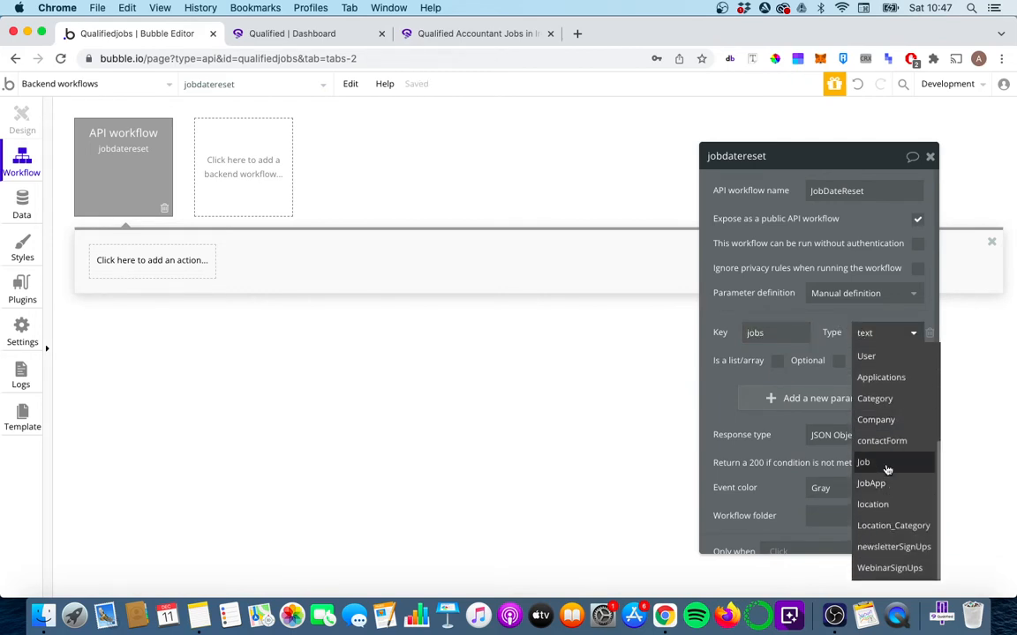
{"action": "left_click", "coordinate": [863, 463]}
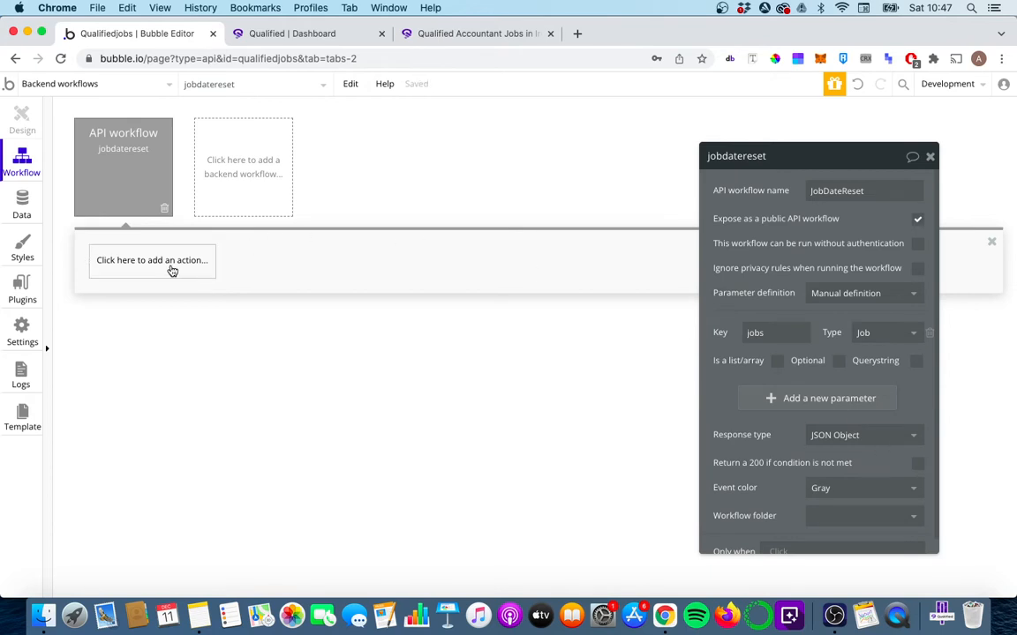
Add a Make changes to thing action on jobs setting Post Date = Current date/time
{"action": "left_click", "coordinate": [152, 259]}
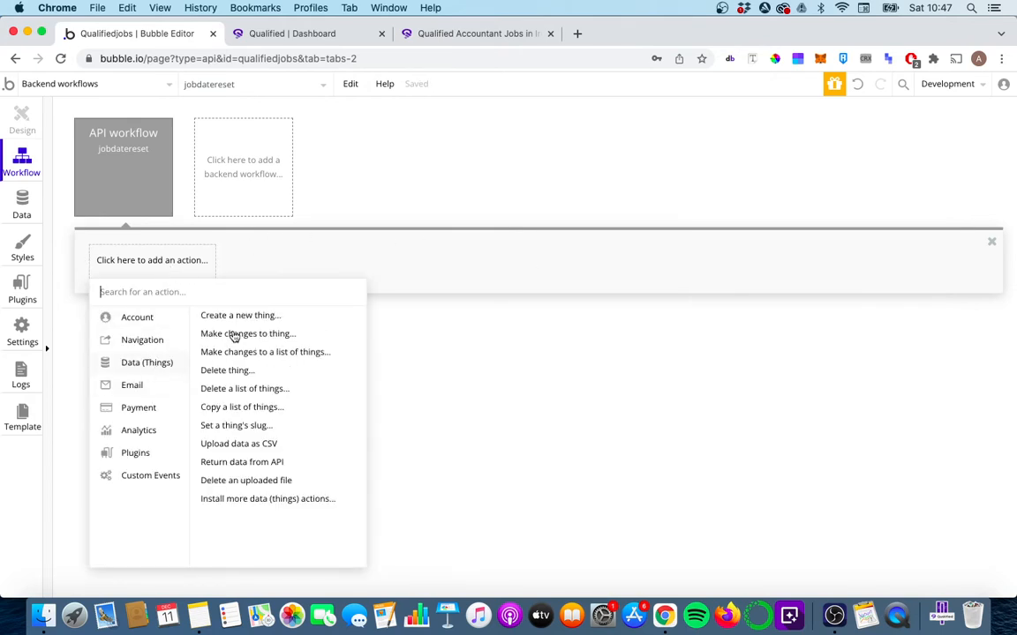
{"action": "left_click", "coordinate": [247, 333]}
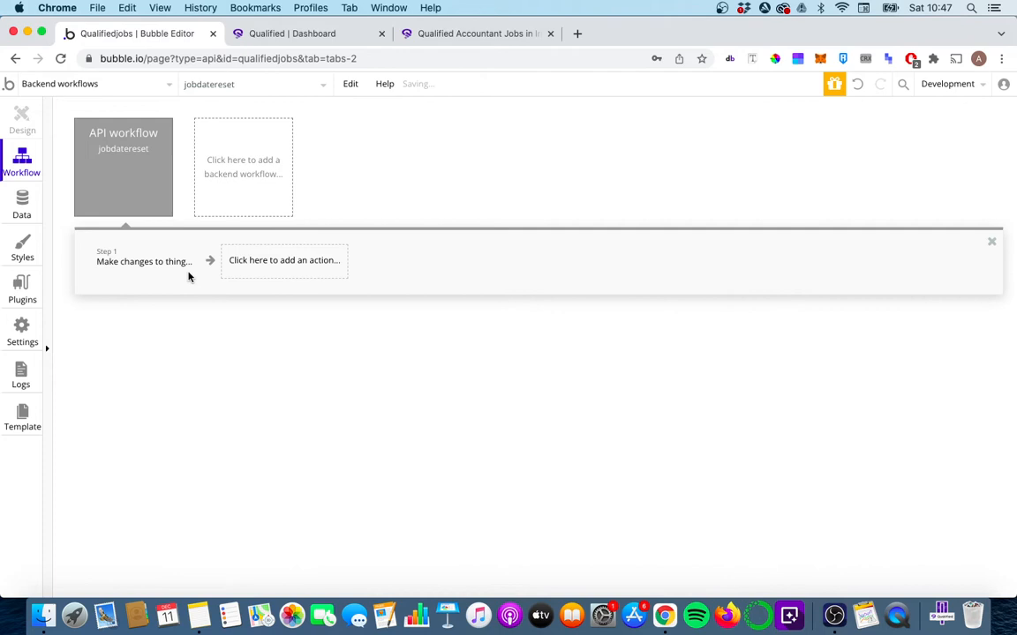
{"action": "left_click", "coordinate": [145, 261]}
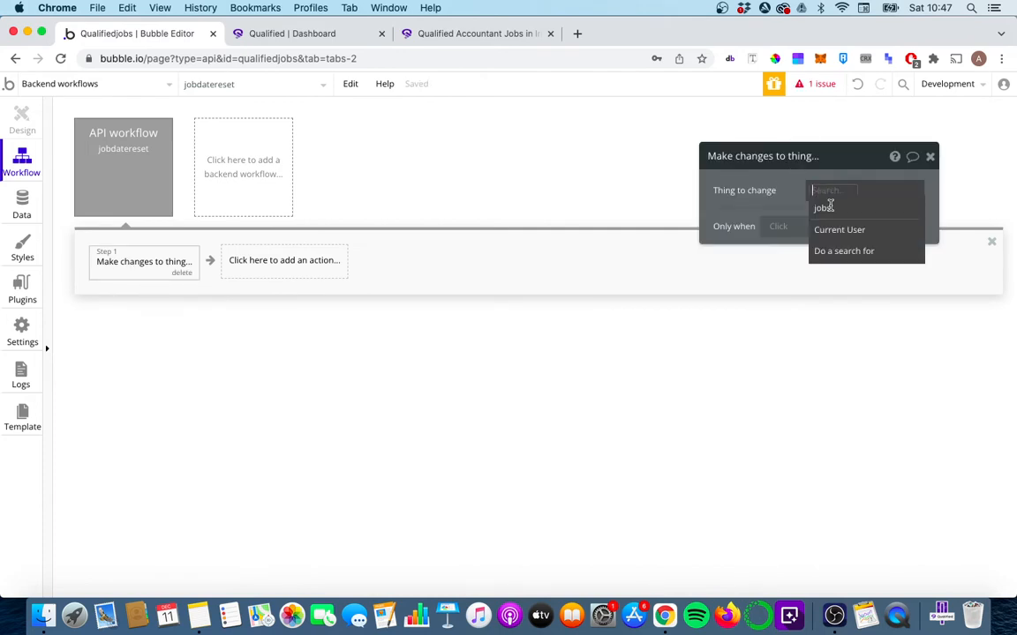
{"action": "left_click", "coordinate": [822, 209]}
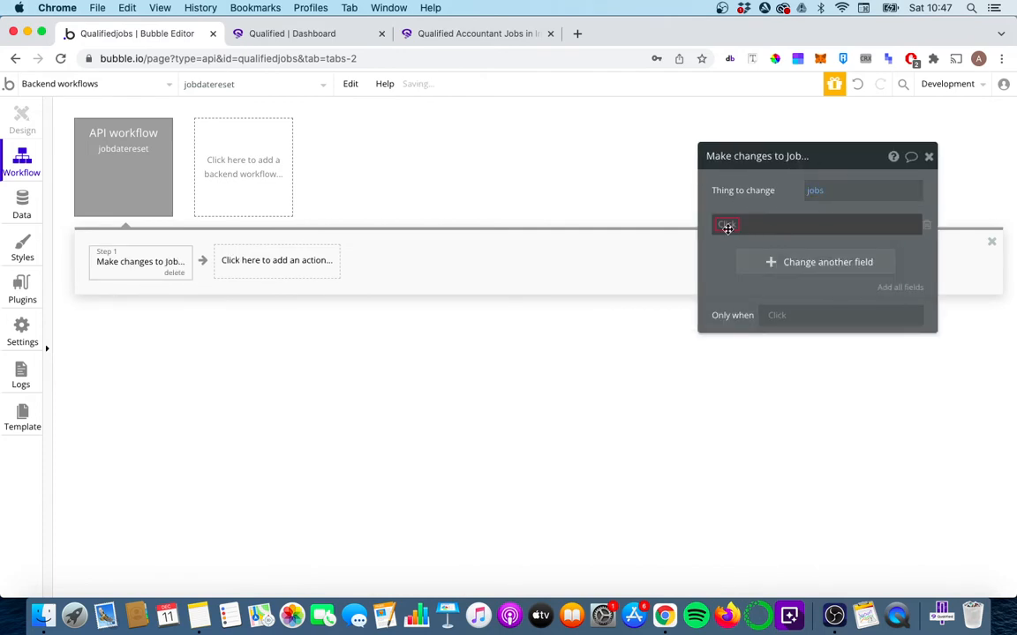
{"action": "type", "text": "po"}
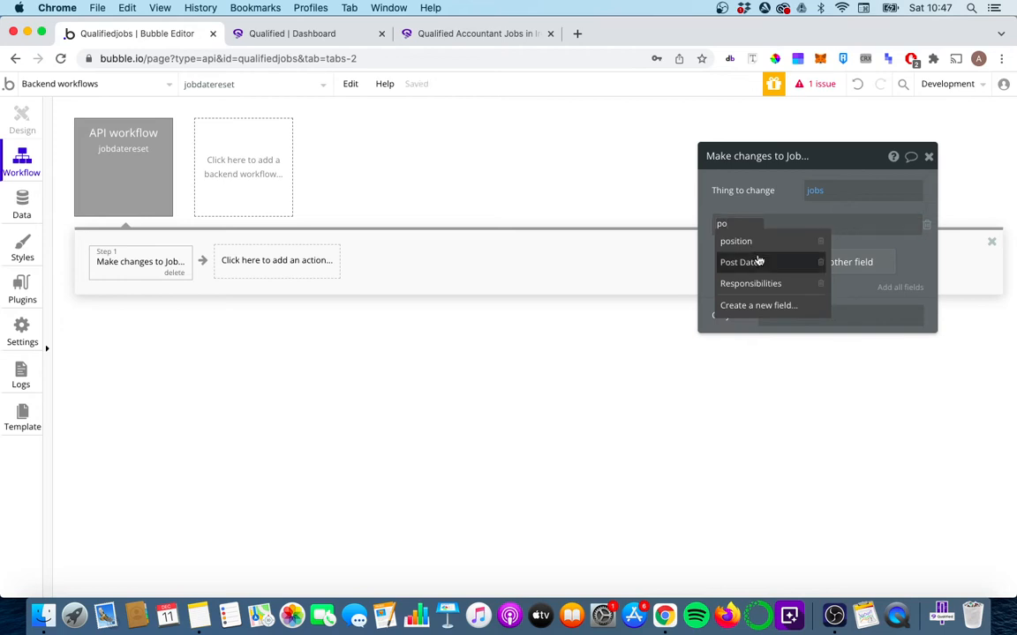
{"action": "left_click", "coordinate": [742, 261]}
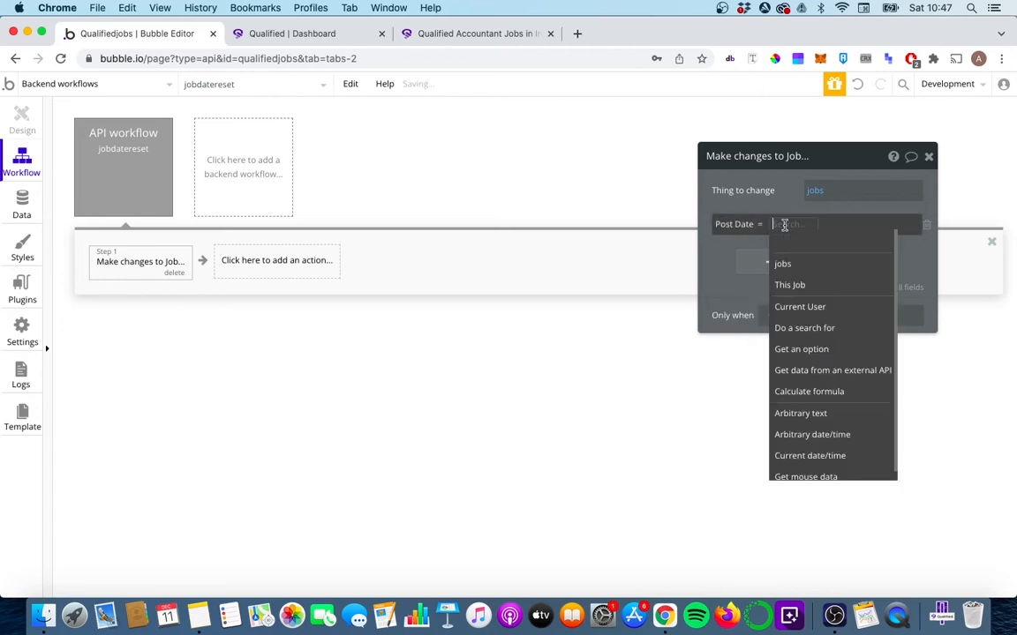
{"action": "left_click", "coordinate": [808, 455]}
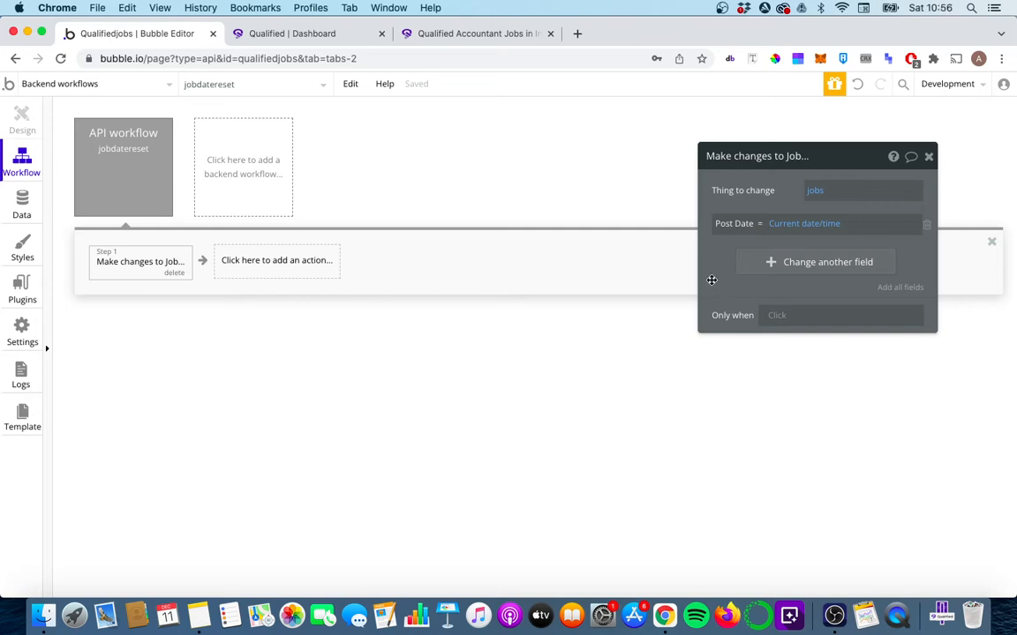
{"action": "mouse_move", "coordinate": [540, 233]}
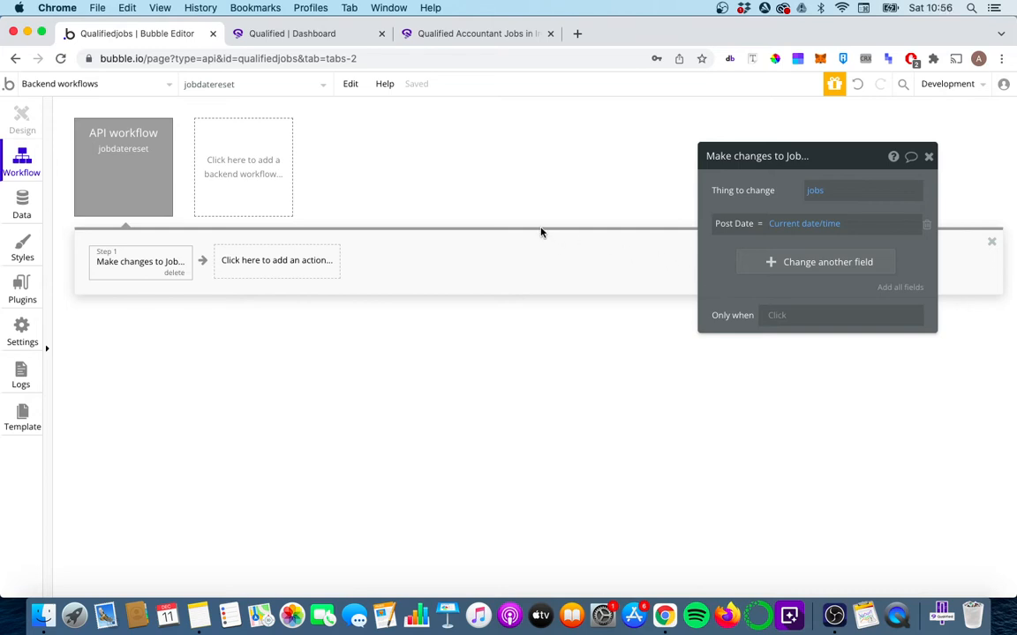
On job-preview-recruiter's Post Job workflow, add a Schedule API Workflow step after step 2
{"action": "left_click", "coordinate": [88, 85]}
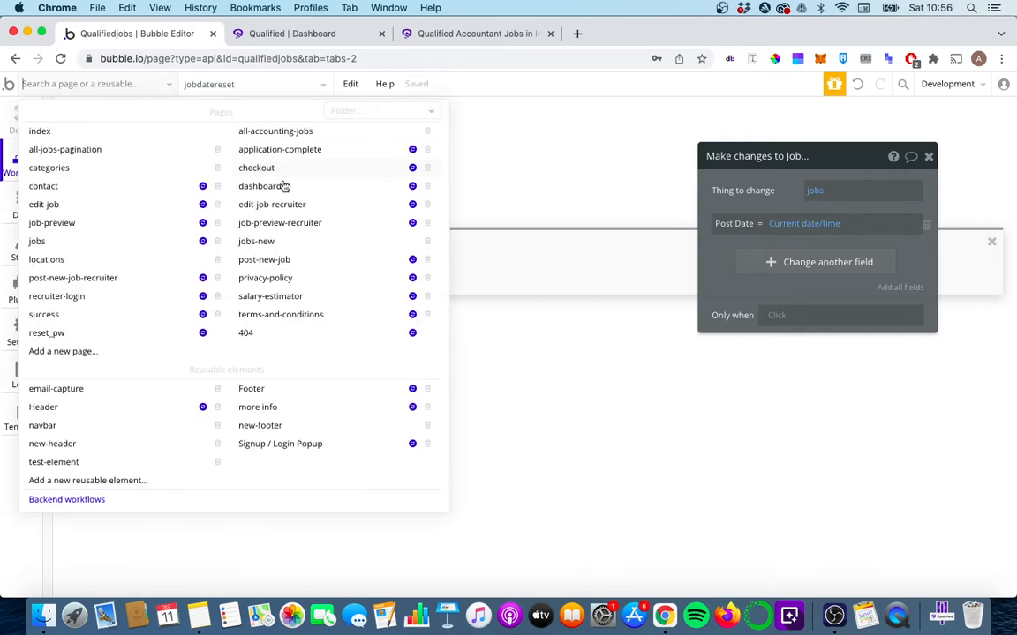
{"action": "left_click", "coordinate": [279, 222]}
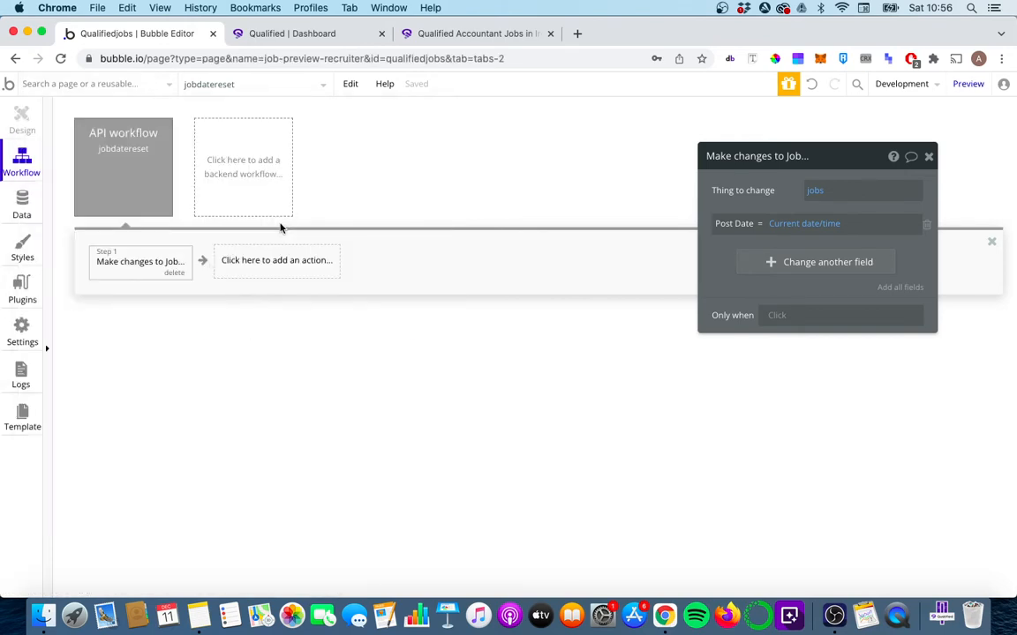
{"action": "mouse_move", "coordinate": [357, 171]}
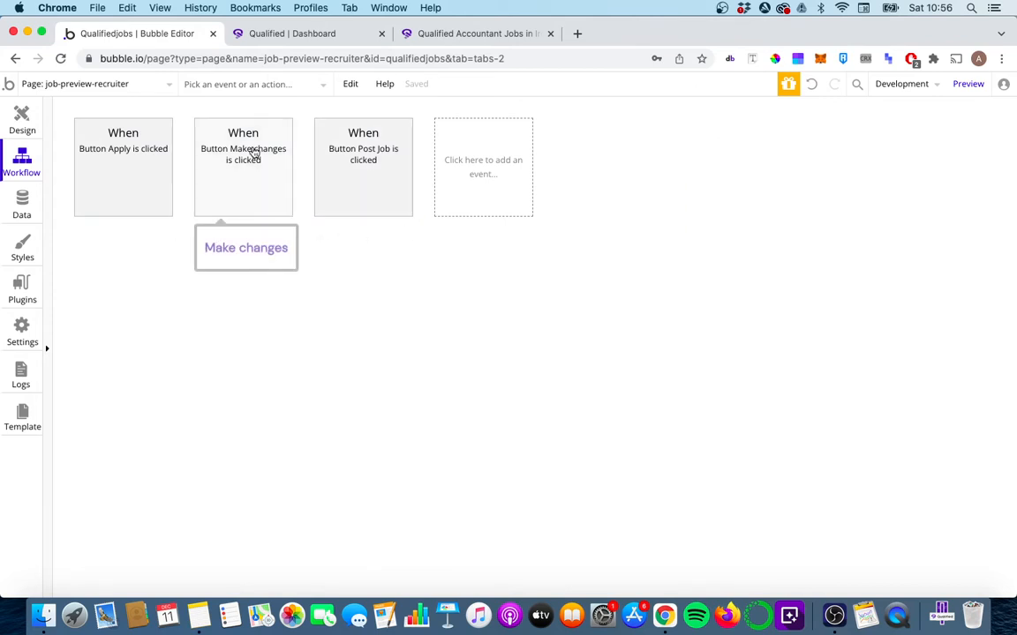
{"action": "left_click", "coordinate": [364, 166]}
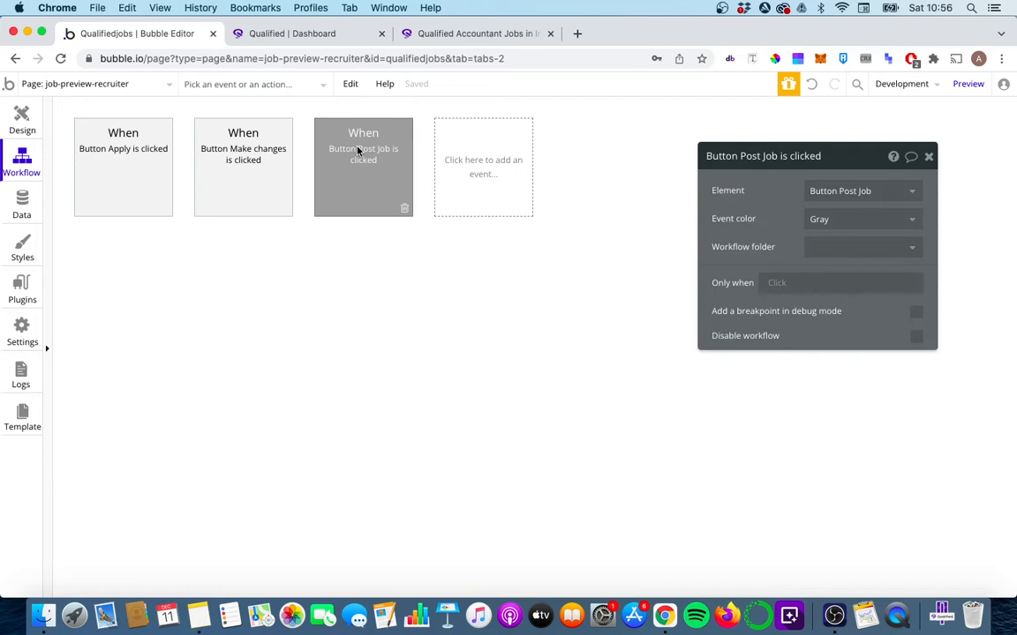
{"action": "left_click", "coordinate": [364, 166]}
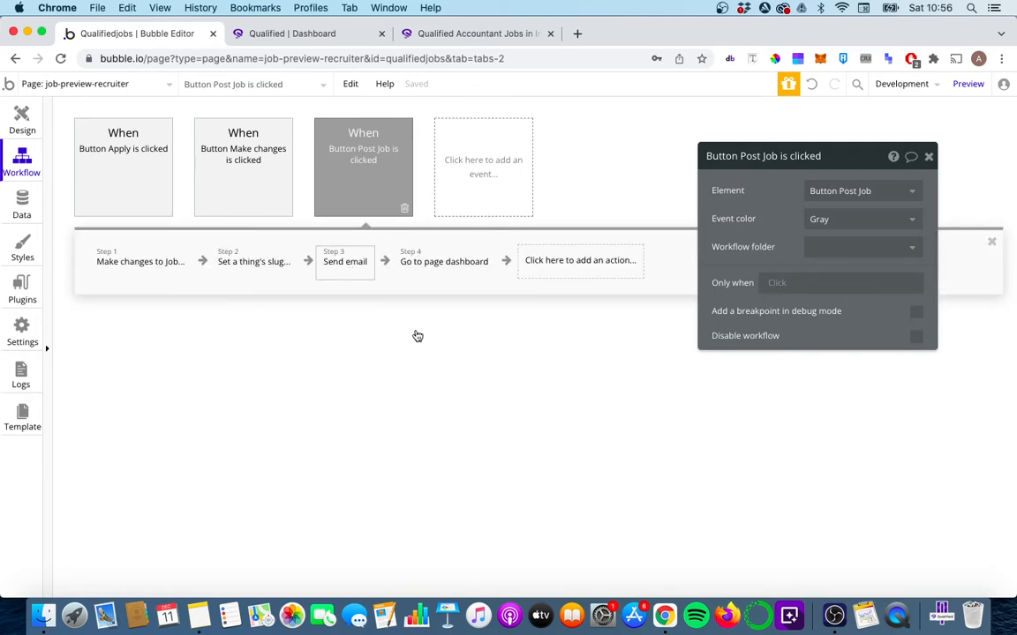
{"action": "left_click", "coordinate": [928, 156]}
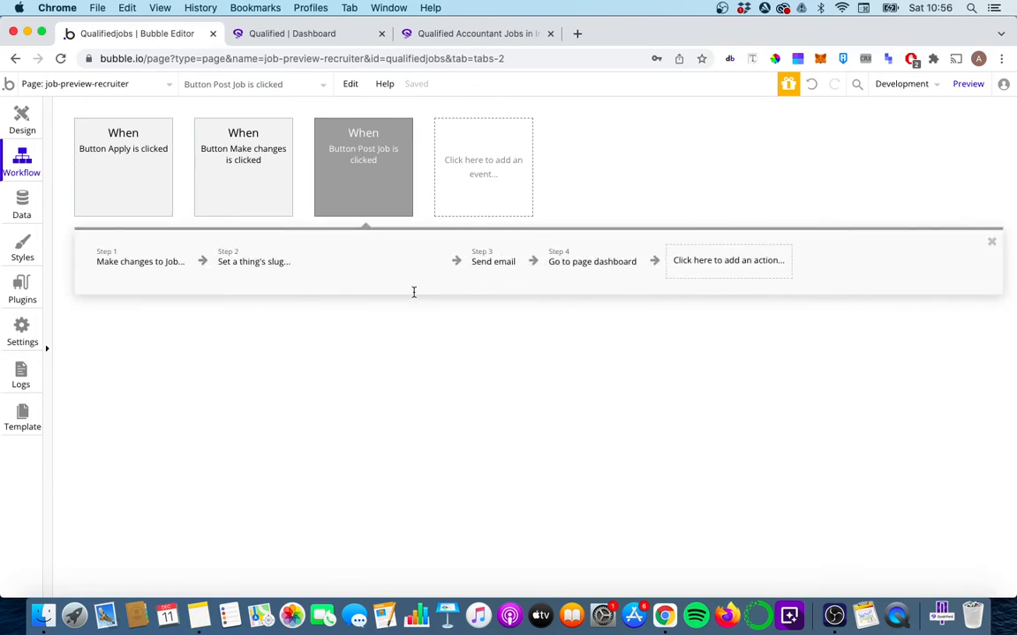
{"action": "left_click", "coordinate": [381, 259]}
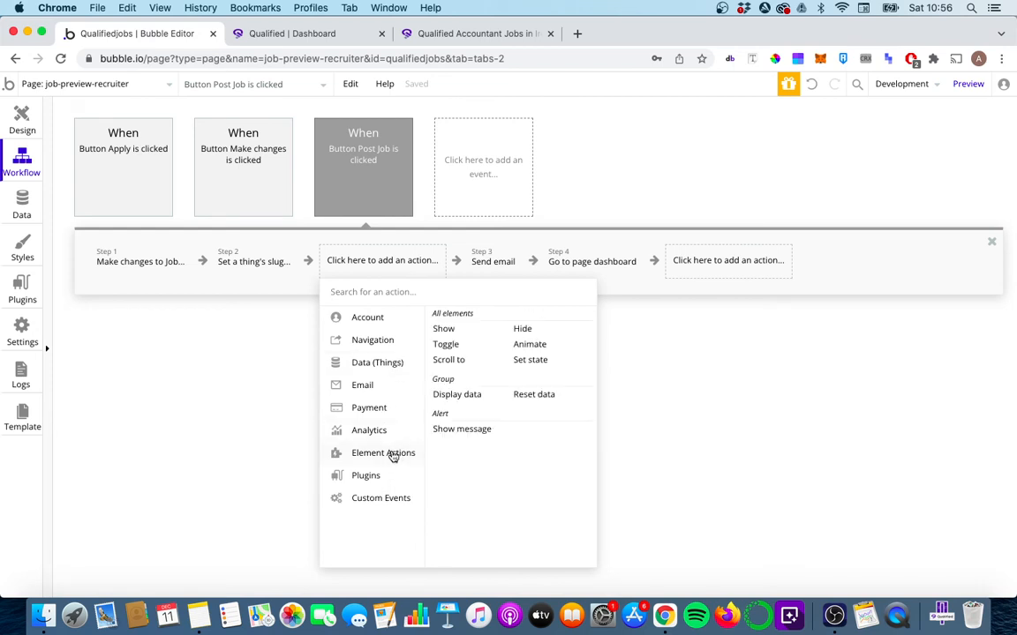
{"action": "left_click", "coordinate": [381, 498]}
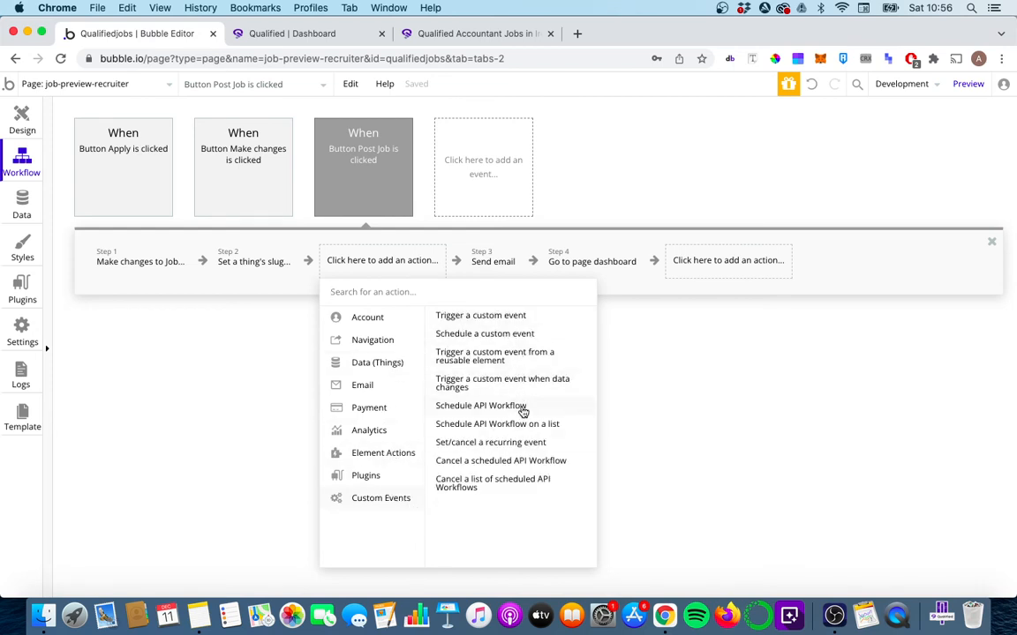
{"action": "left_click", "coordinate": [480, 406]}
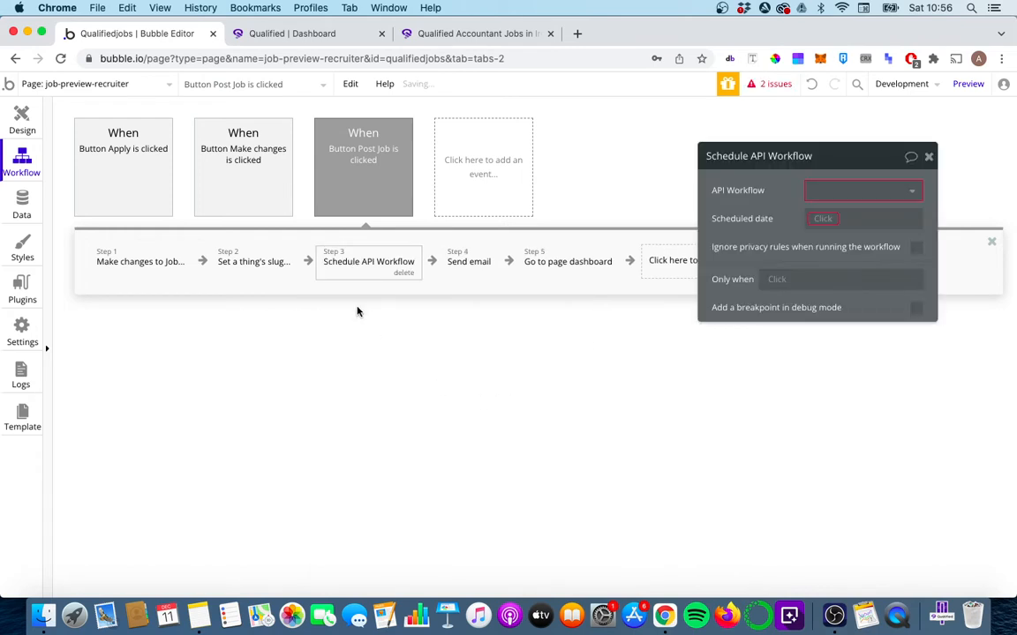
Schedule jobdatereset at Current date/time +(minutes): 15 with jobs = Current Page Job
{"action": "left_click", "coordinate": [861, 190]}
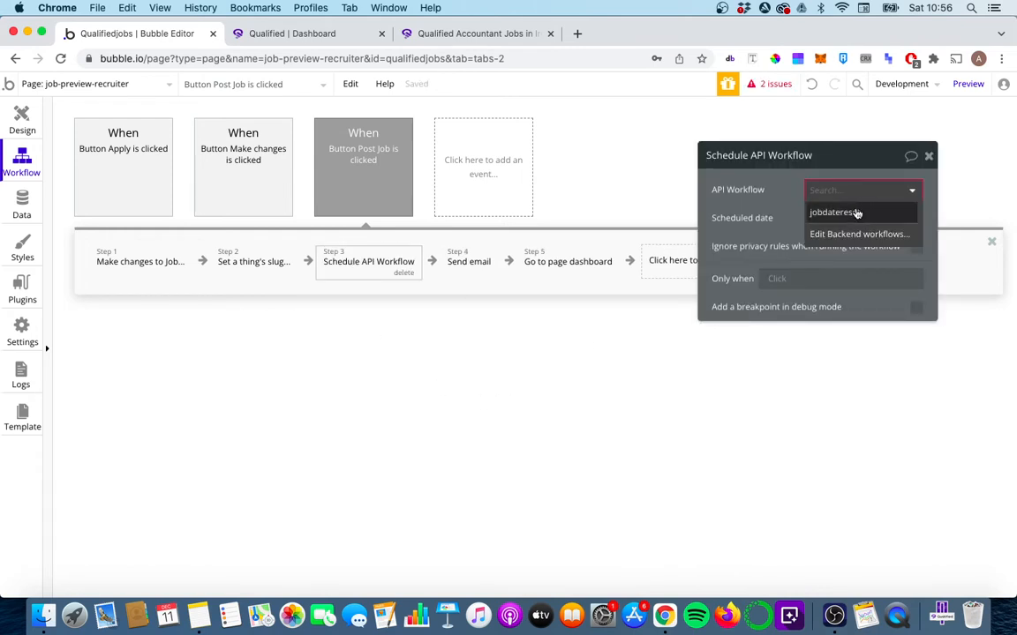
{"action": "left_click", "coordinate": [833, 212]}
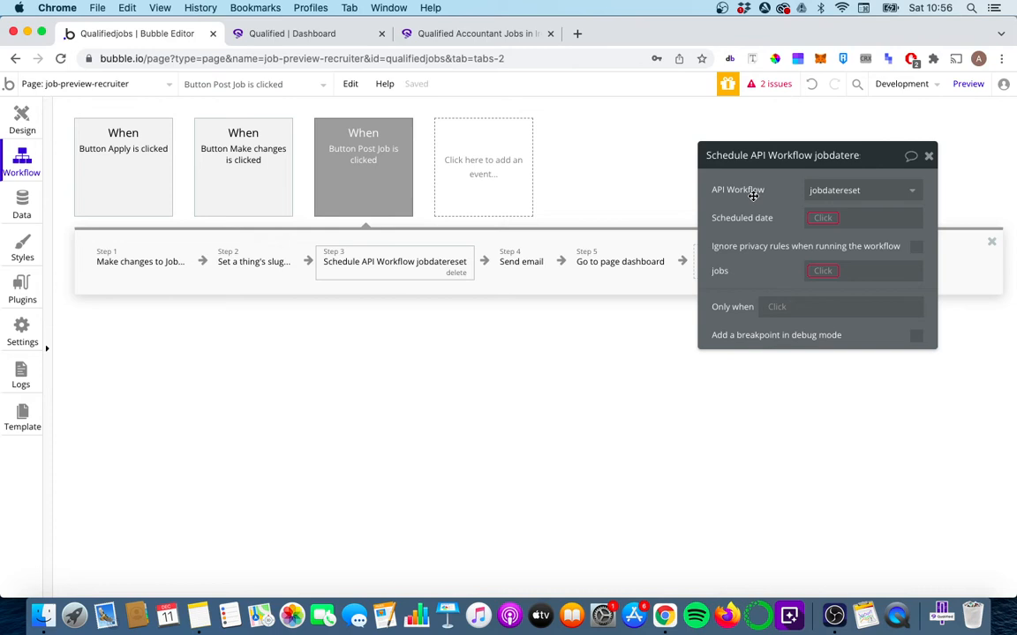
{"action": "left_click", "coordinate": [822, 219]}
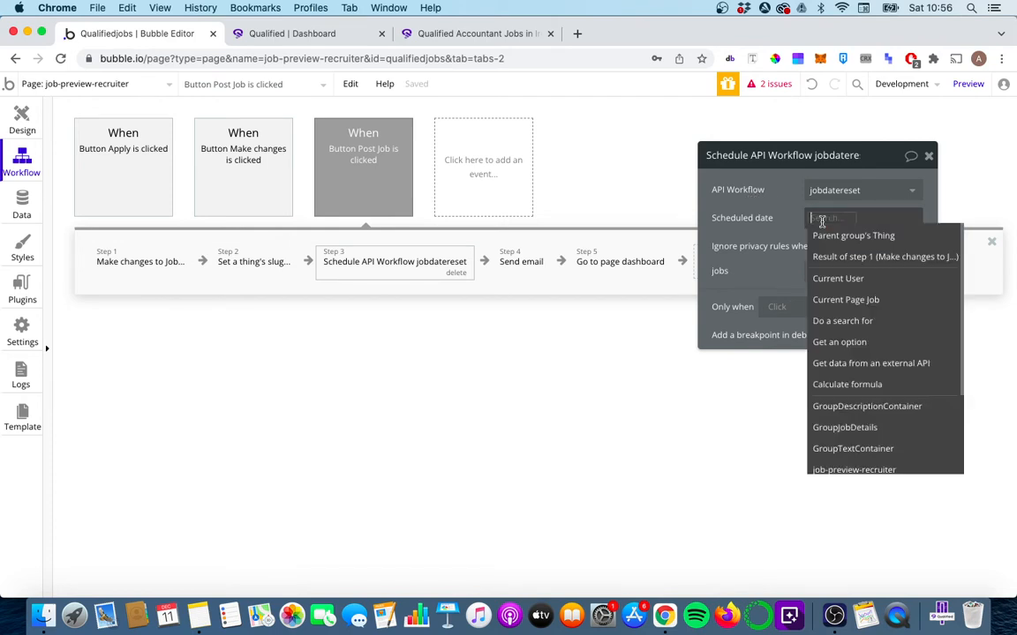
{"action": "type", "text": "cur"}
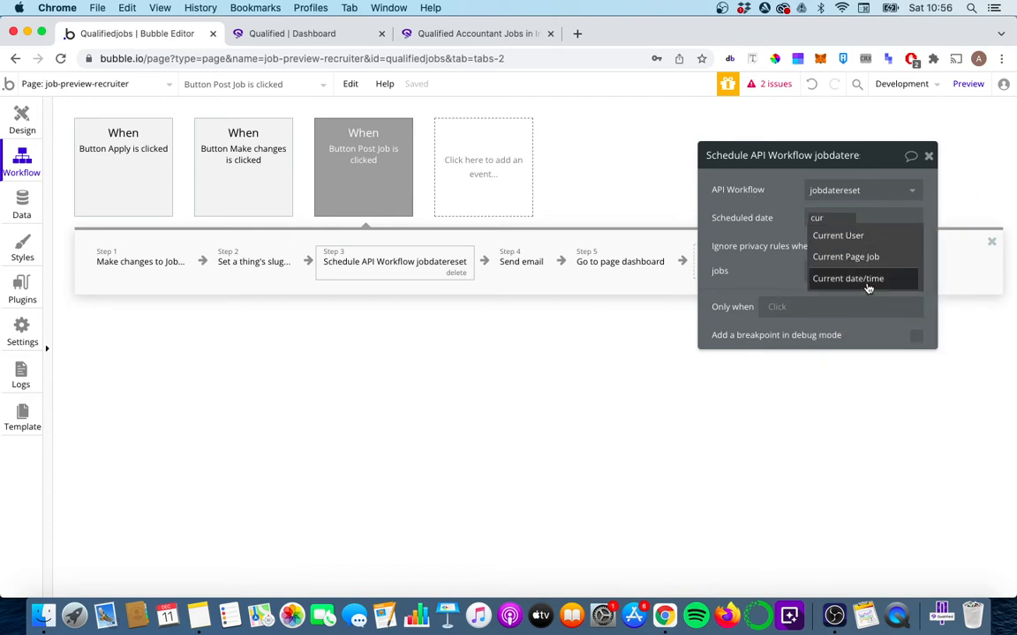
{"action": "left_click", "coordinate": [847, 279]}
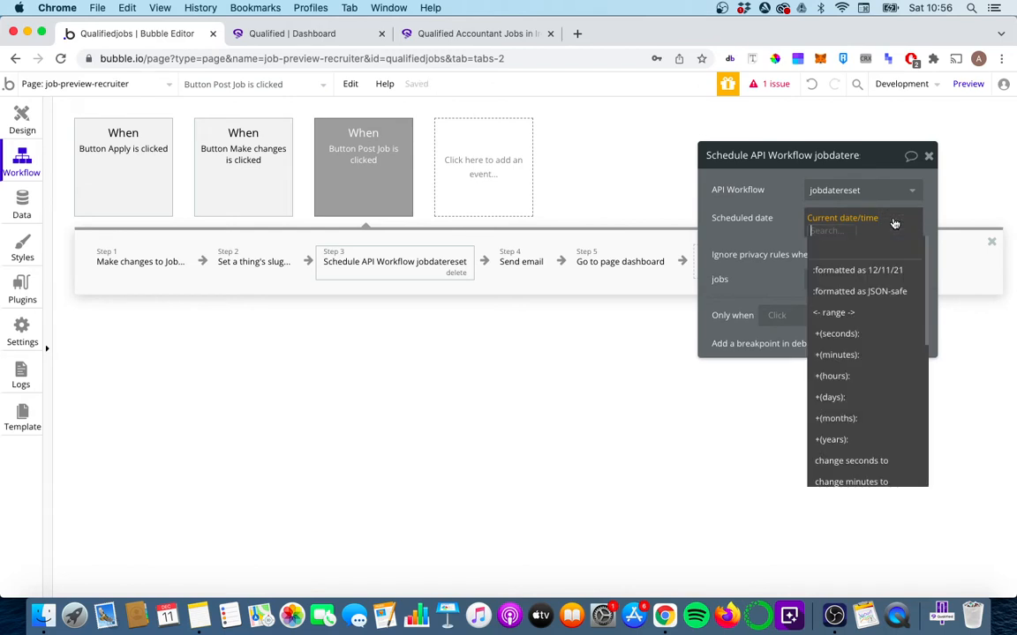
{"action": "mouse_move", "coordinate": [850, 355]}
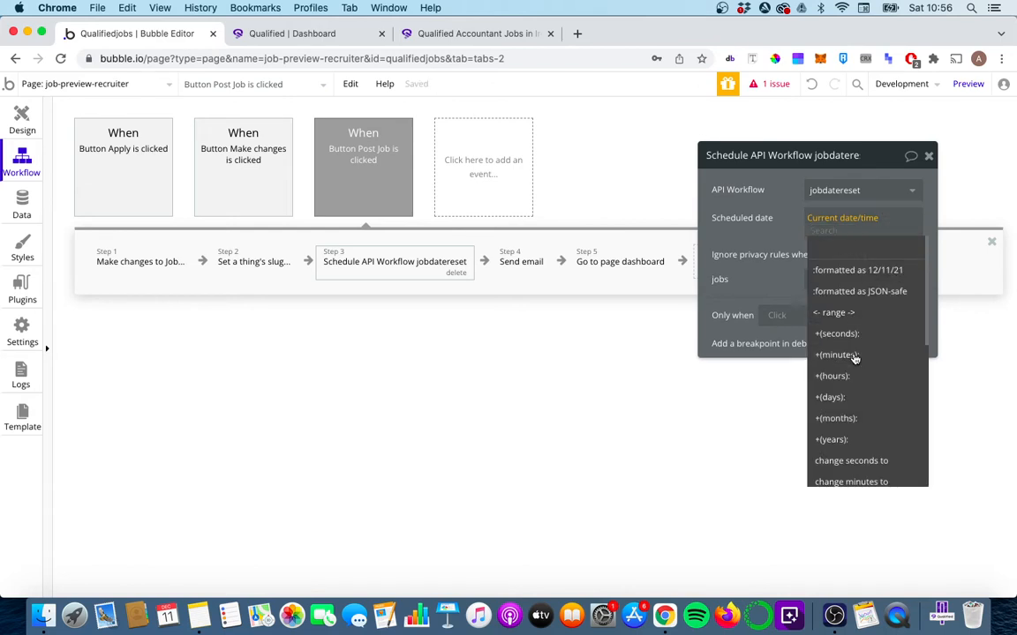
{"action": "left_click", "coordinate": [837, 353]}
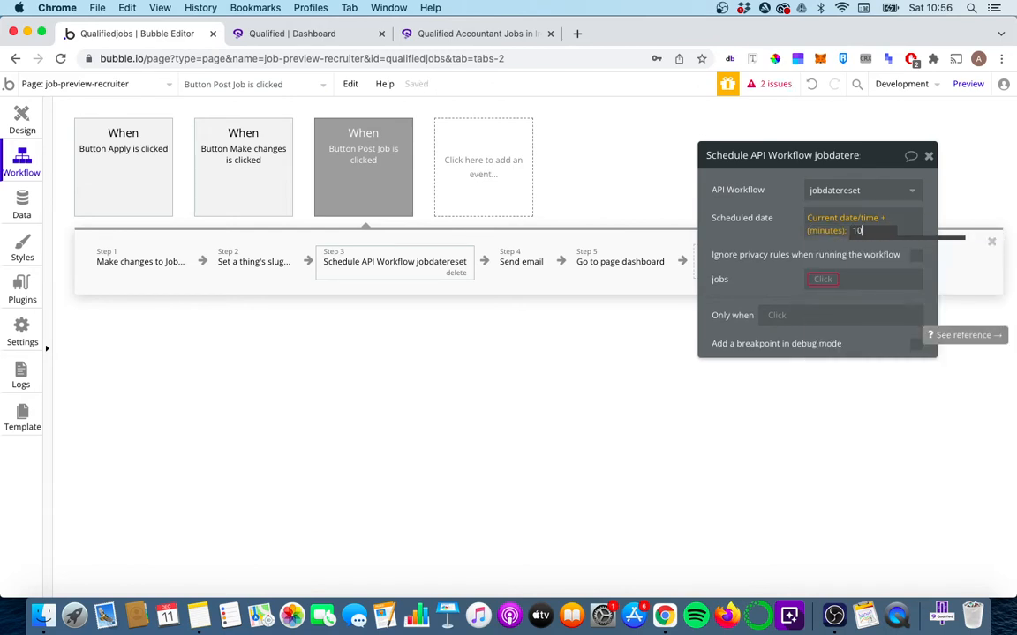
{"action": "left_click", "coordinate": [822, 279]}
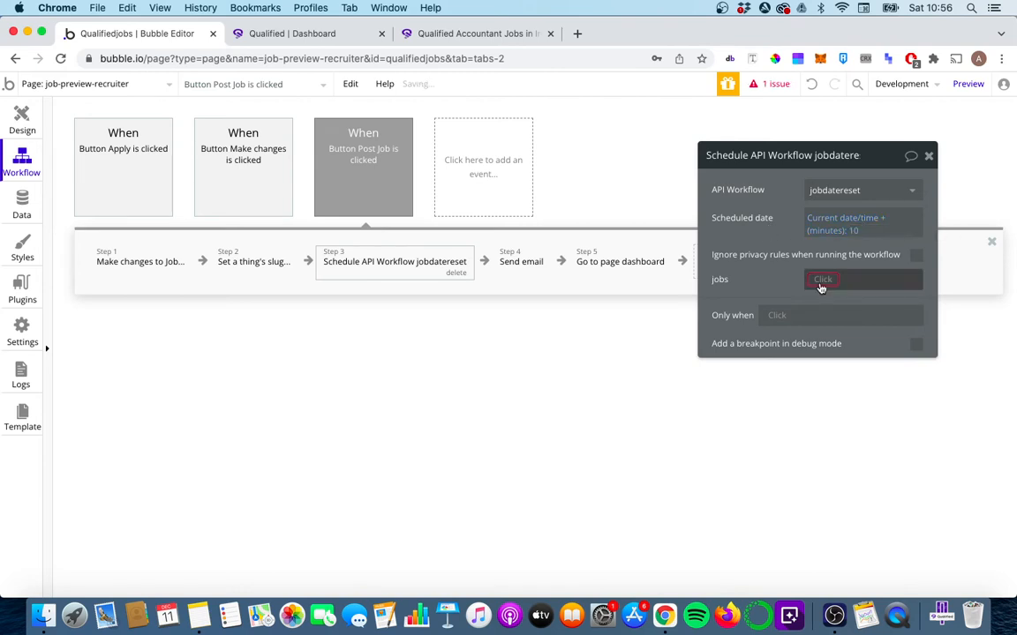
{"action": "left_click", "coordinate": [823, 279]}
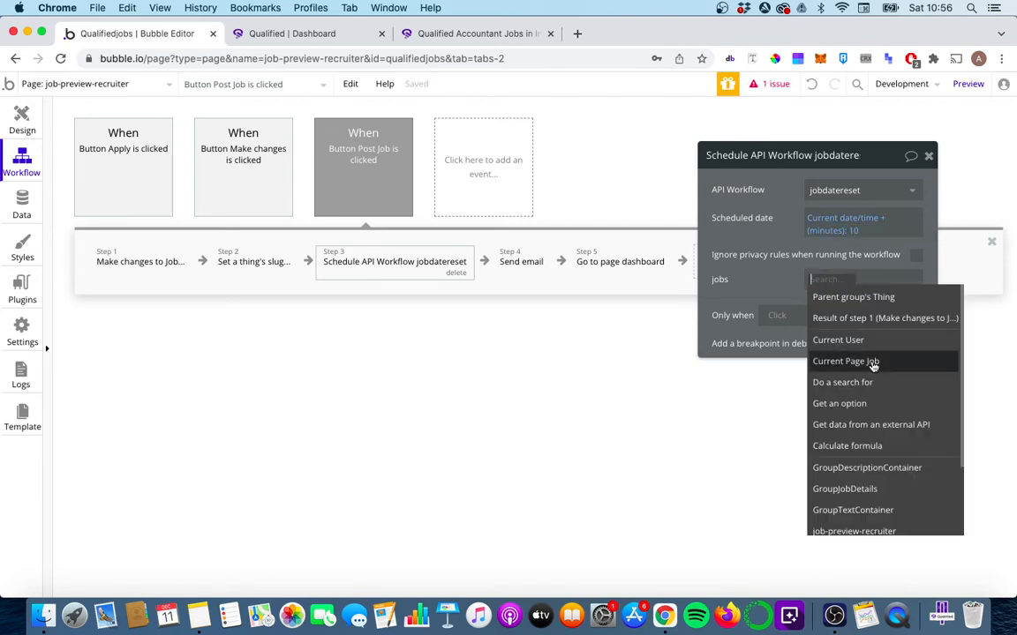
{"action": "left_click", "coordinate": [844, 360]}
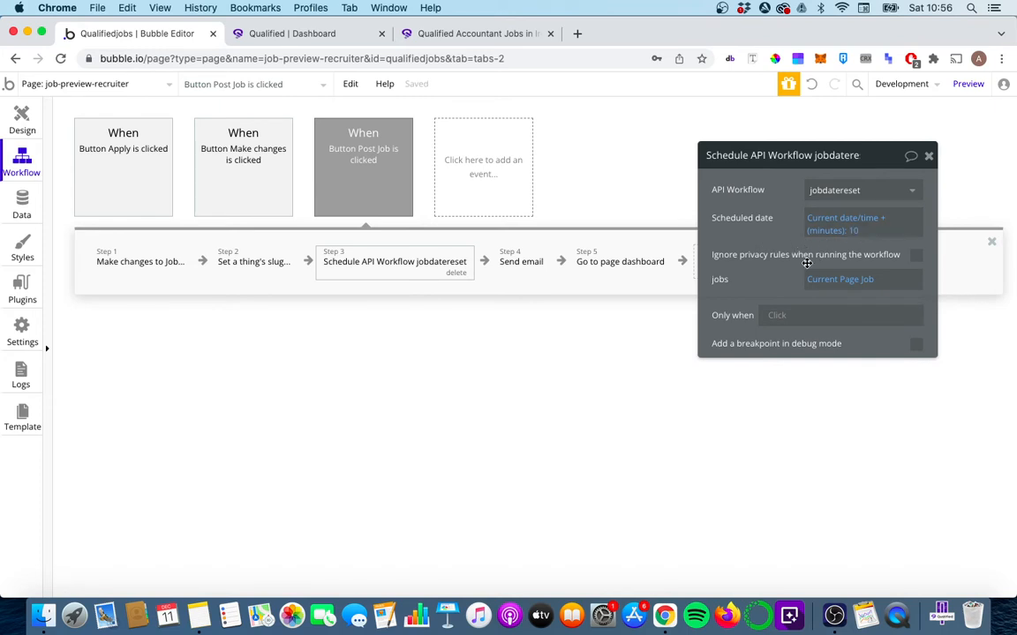
{"action": "mouse_move", "coordinate": [798, 258]}
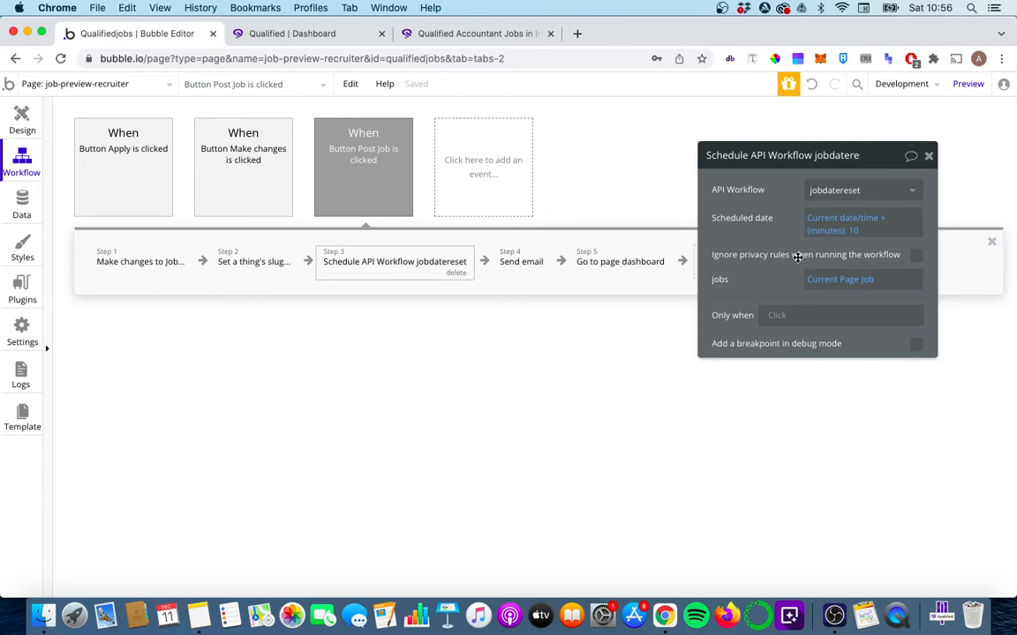
In the Qualified test app, start a new job posting with title and fields 'Test Job'
{"action": "left_click", "coordinate": [303, 33]}
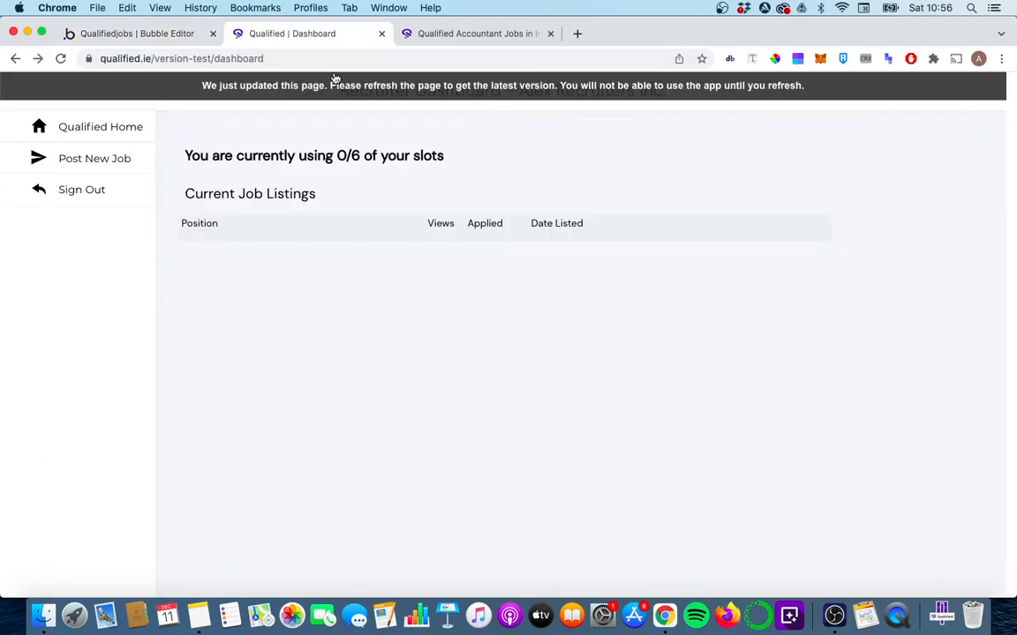
{"action": "left_click", "coordinate": [60, 59]}
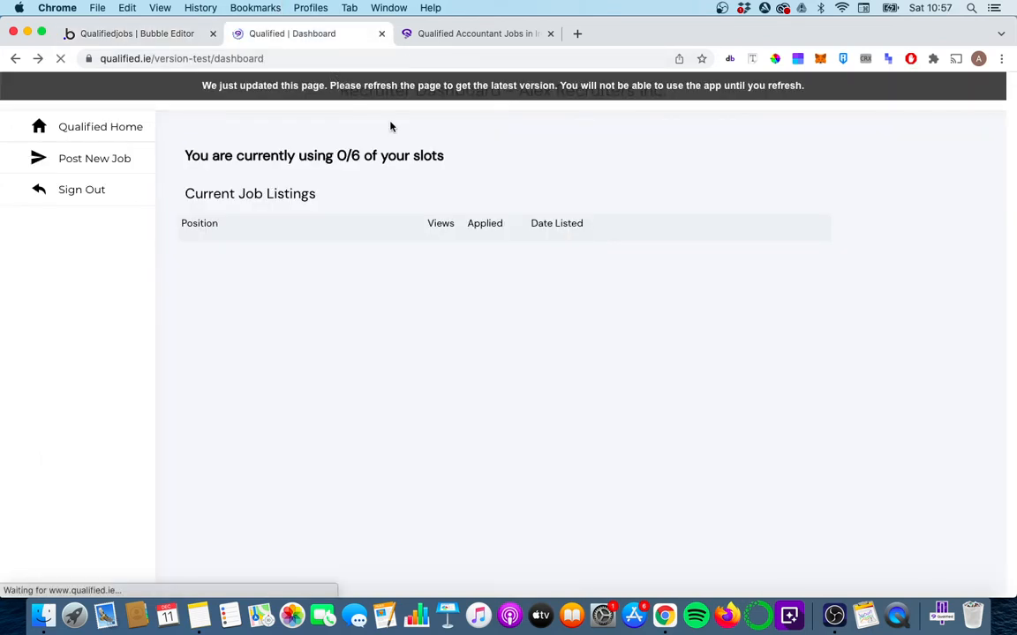
{"action": "mouse_move", "coordinate": [384, 141]}
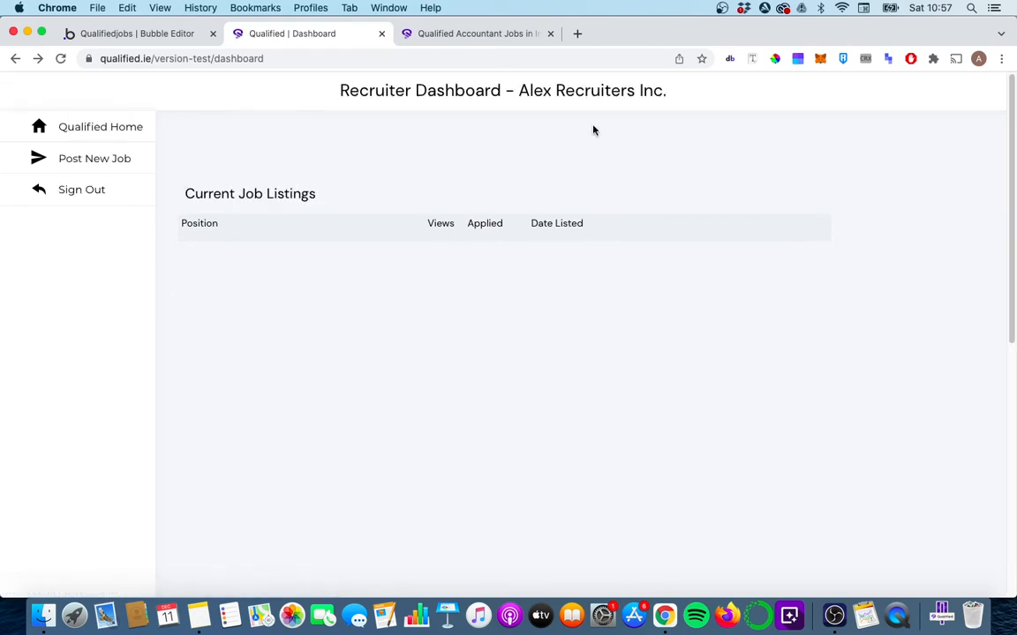
{"action": "left_click", "coordinate": [95, 159]}
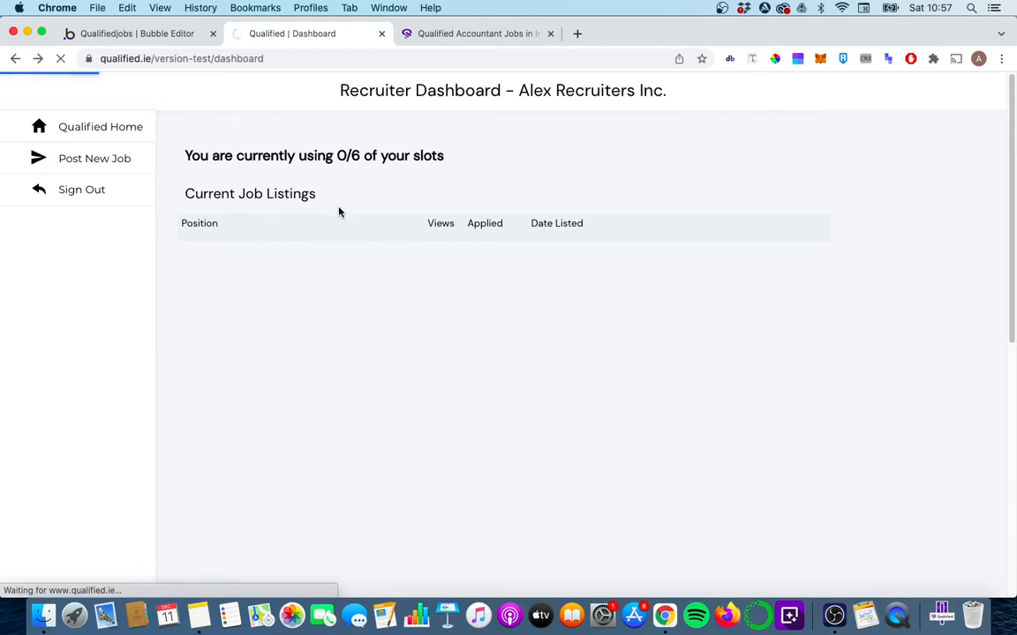
{"action": "left_click", "coordinate": [95, 159]}
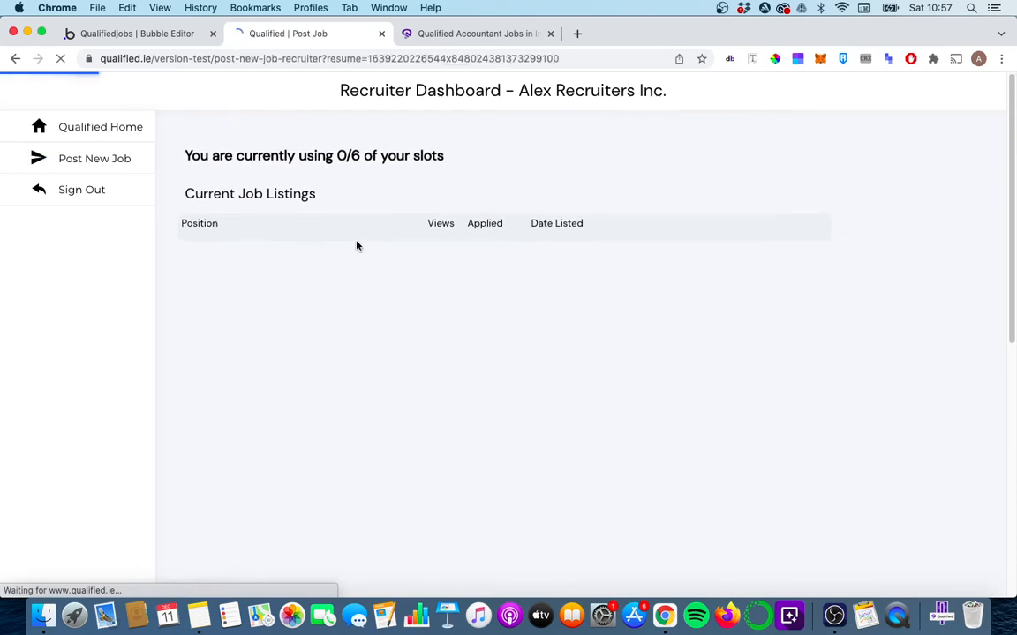
{"action": "left_click", "coordinate": [96, 159]}
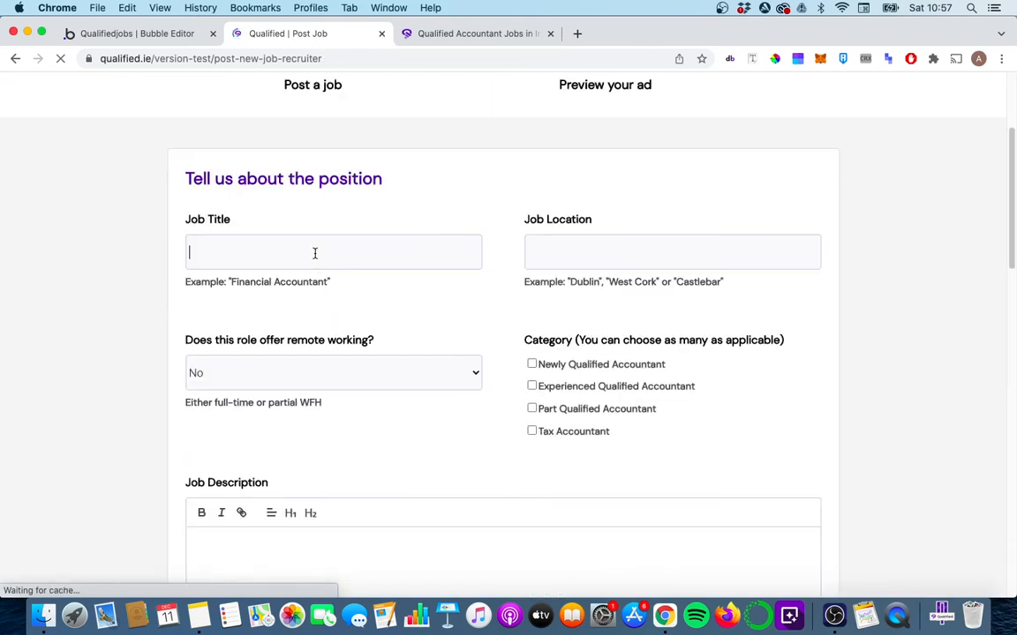
{"action": "type", "text": "Test Job"}
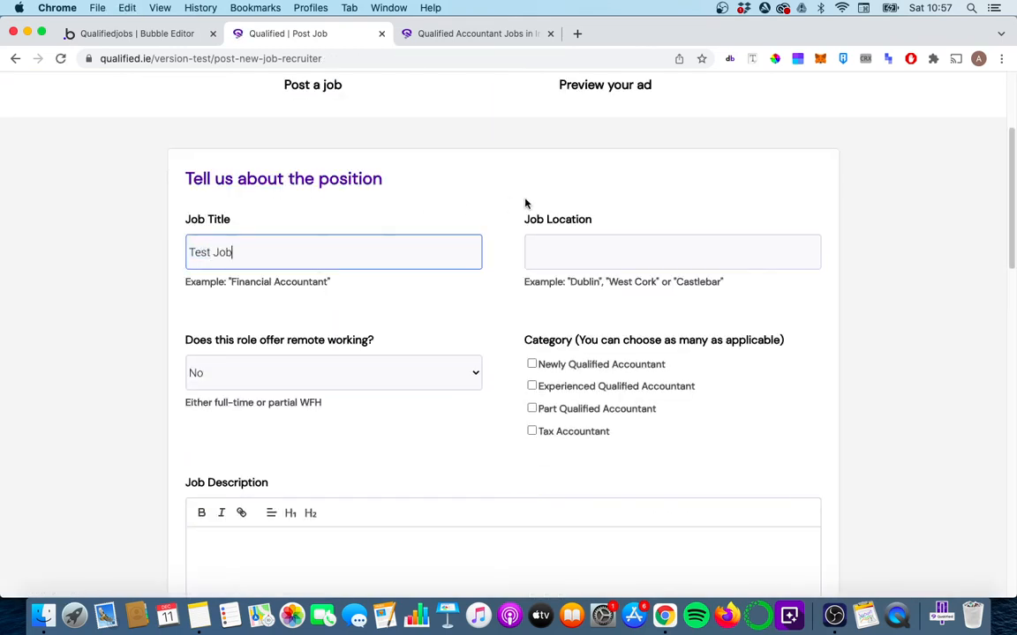
{"action": "type", "text": "Test Job"}
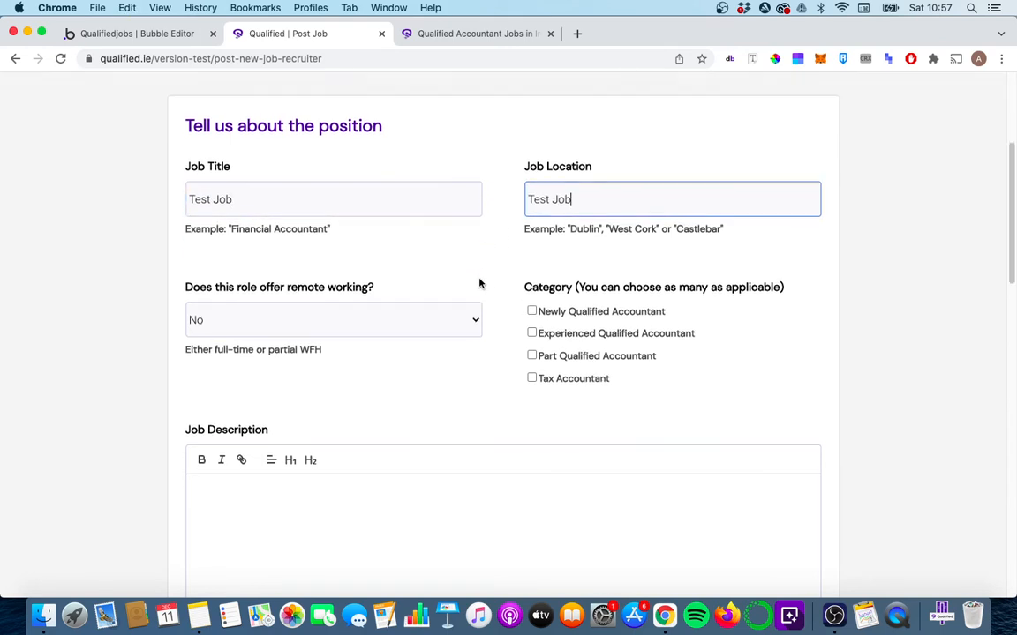
Review the preview, post the Test Job and return to the Bubble editor
{"action": "scroll", "scroll_direction": "down", "scroll_amount": 3}
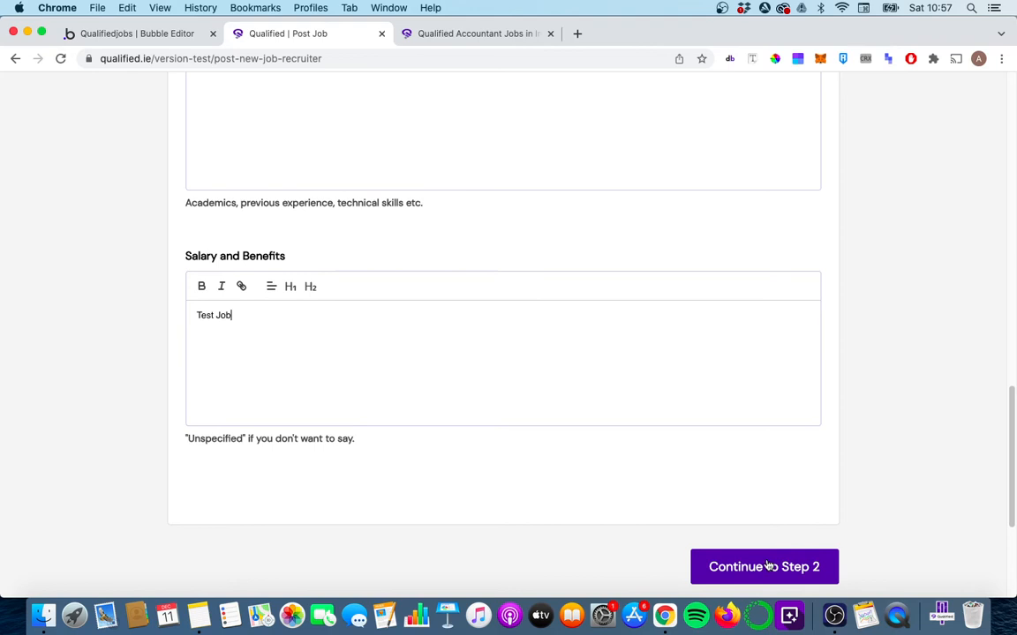
{"action": "scroll", "scroll_direction": "up", "scroll_amount": 3}
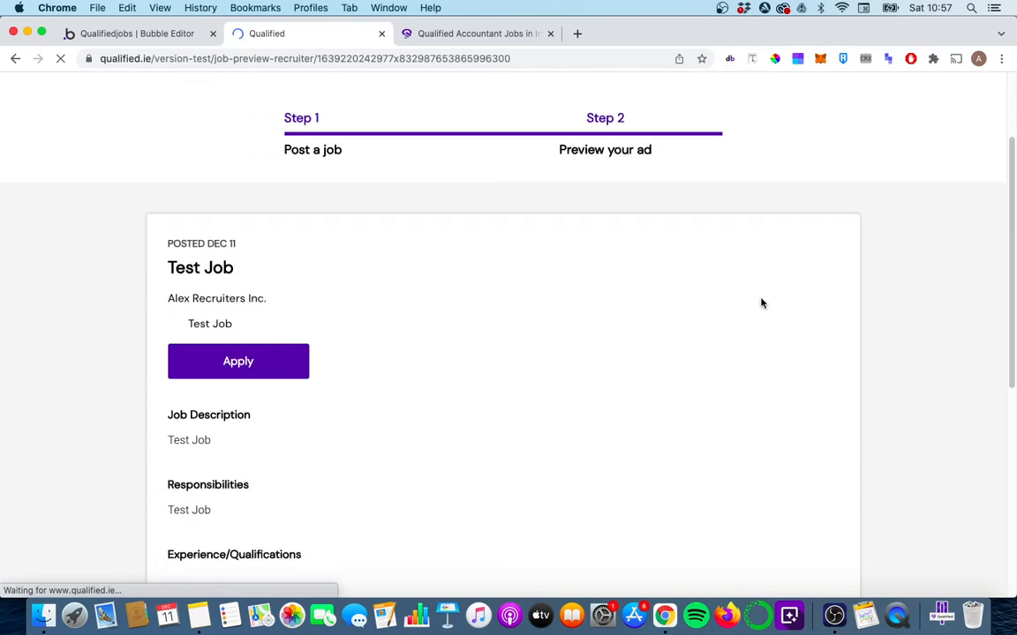
{"action": "scroll", "scroll_direction": "down", "scroll_amount": 3}
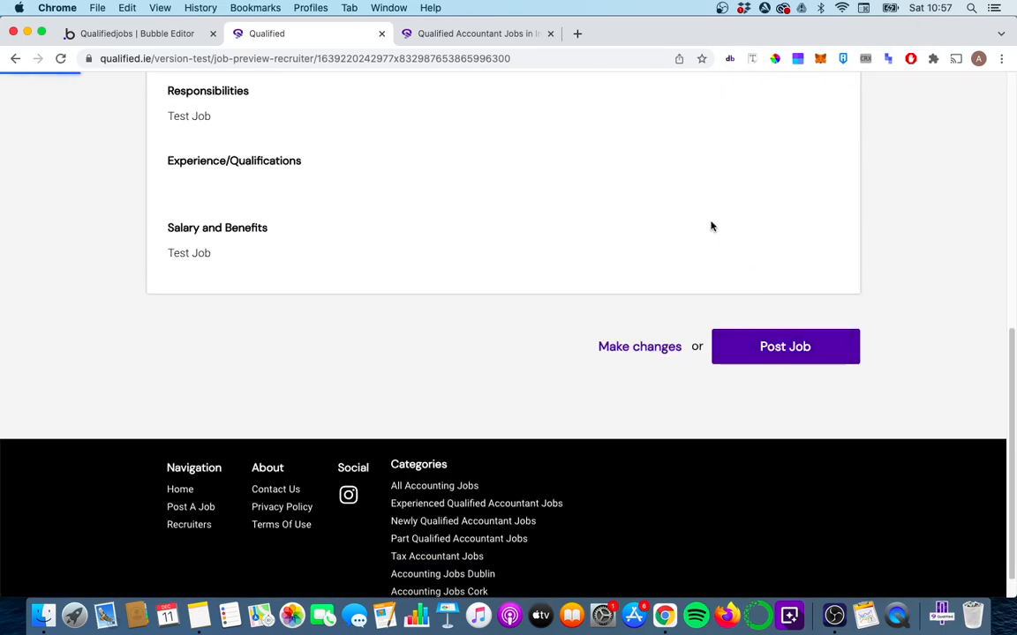
{"action": "left_click", "coordinate": [783, 346]}
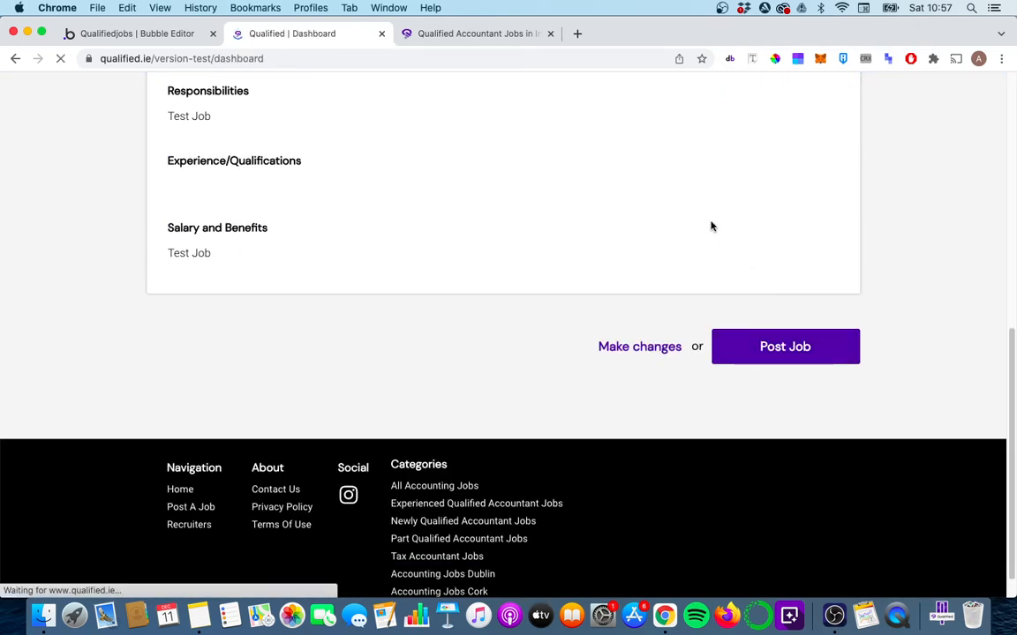
{"action": "left_click", "coordinate": [784, 346]}
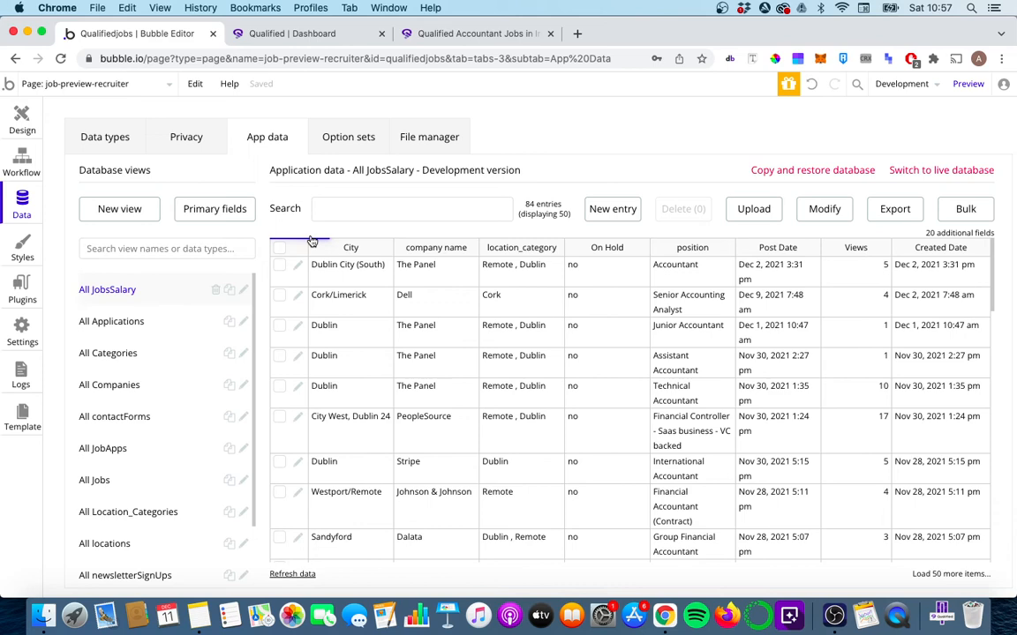
Refresh JobsSalary data and open the new Test Job entry, Post Date Dec 11, 2021 10:57 am
{"action": "left_click", "coordinate": [611, 208]}
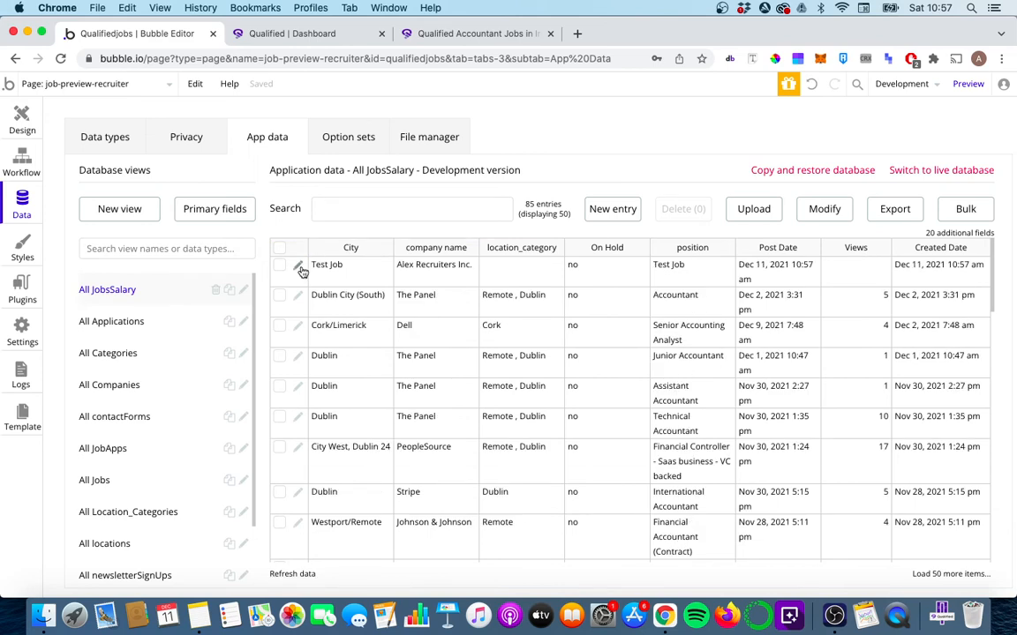
{"action": "left_click", "coordinate": [300, 269]}
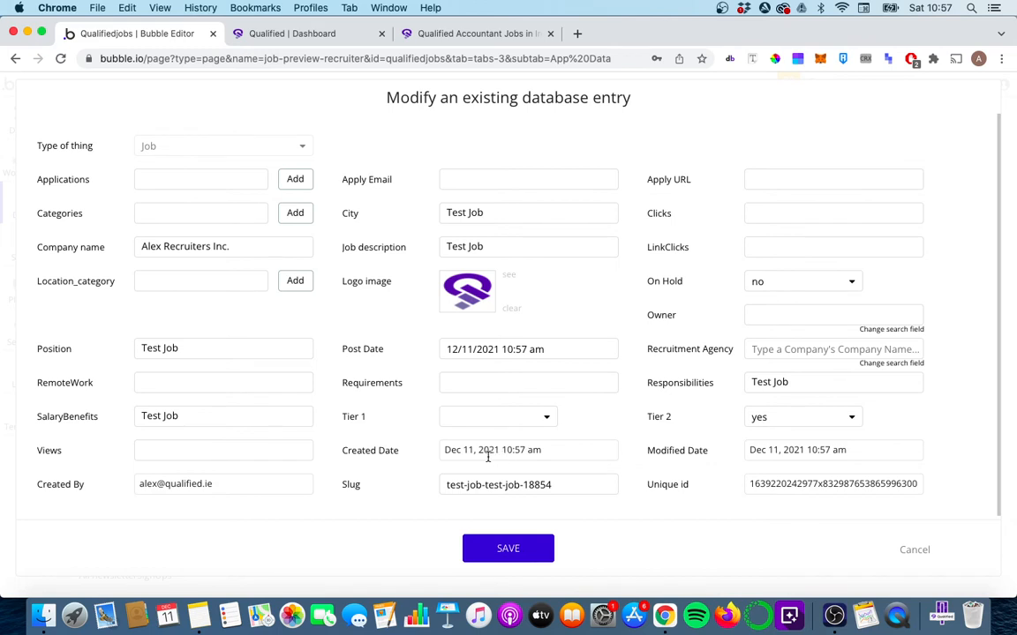
{"action": "mouse_move", "coordinate": [473, 363]}
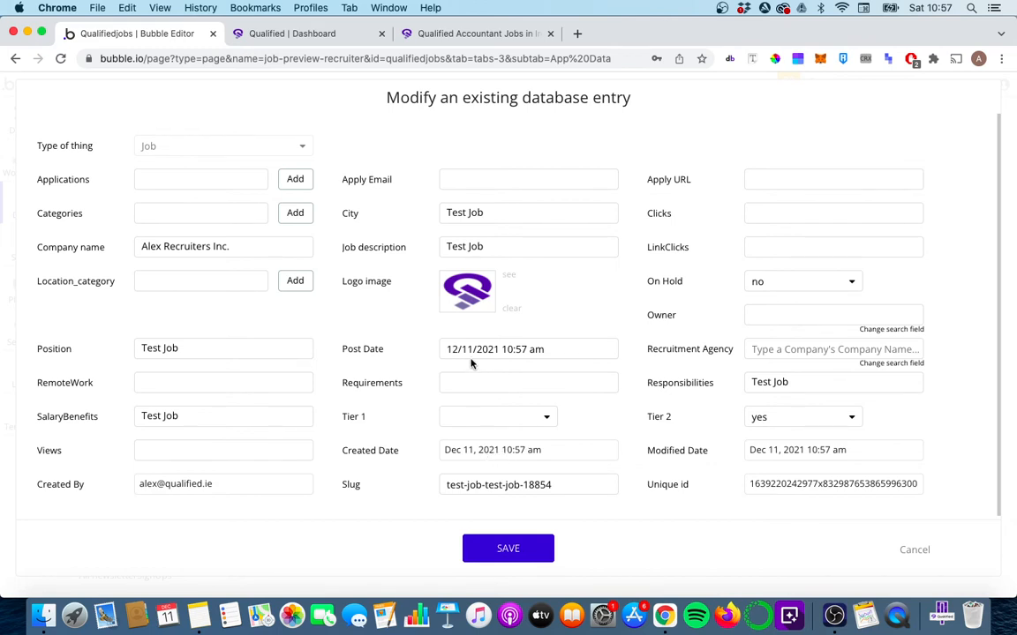
{"action": "mouse_move", "coordinate": [470, 353]}
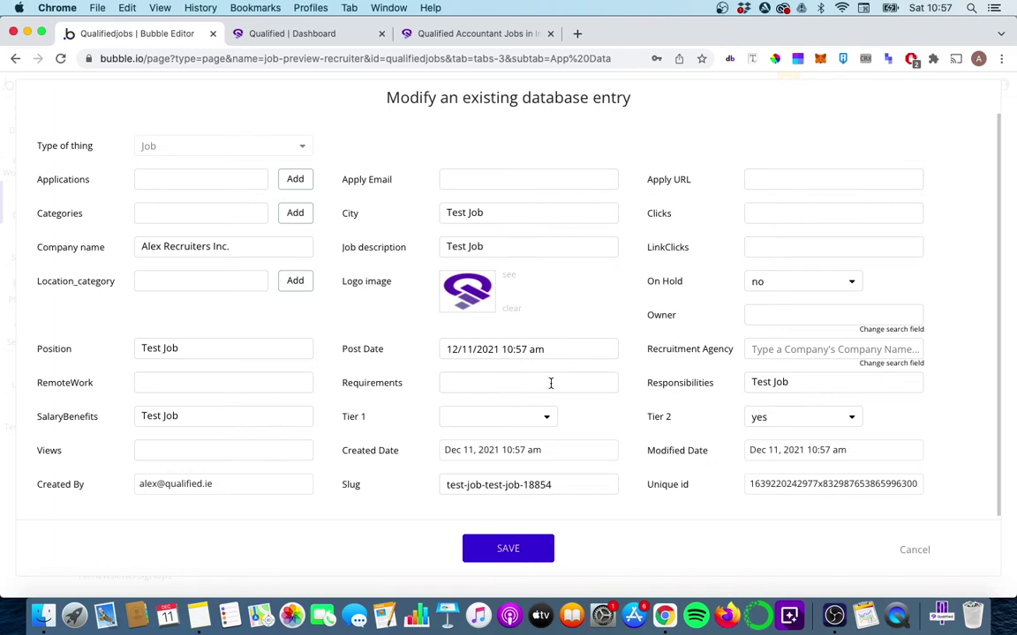
{"action": "mouse_move", "coordinate": [925, 14]}
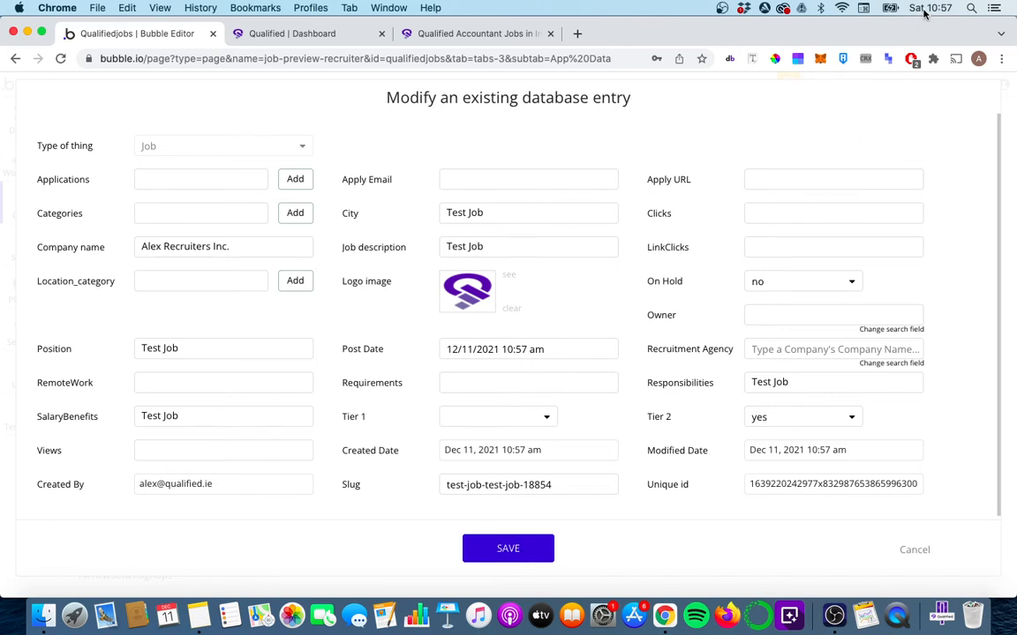
{"action": "mouse_move", "coordinate": [530, 365]}
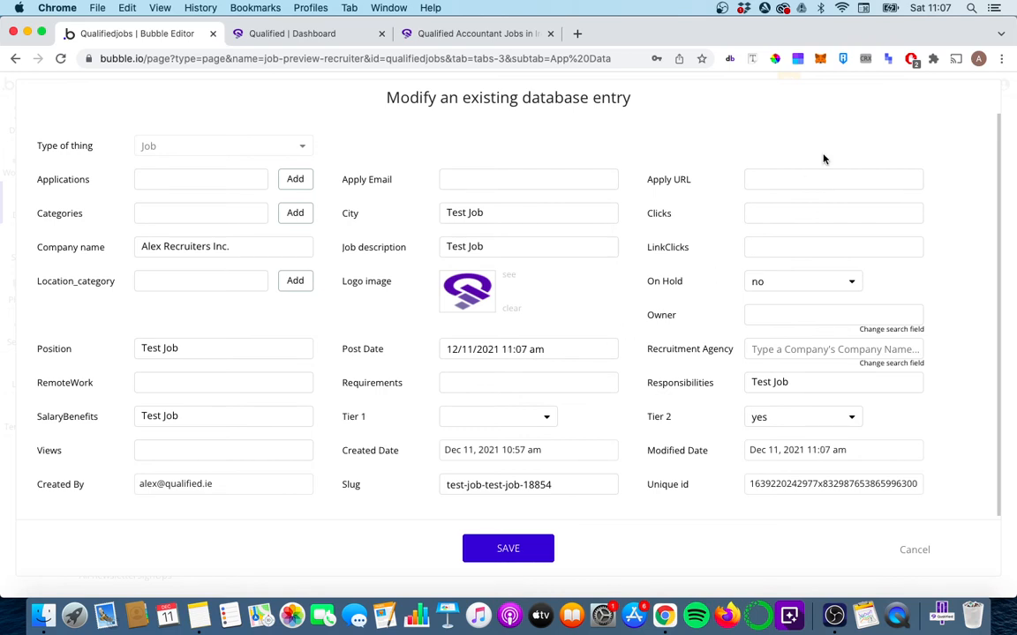
{"action": "mouse_move", "coordinate": [533, 350]}
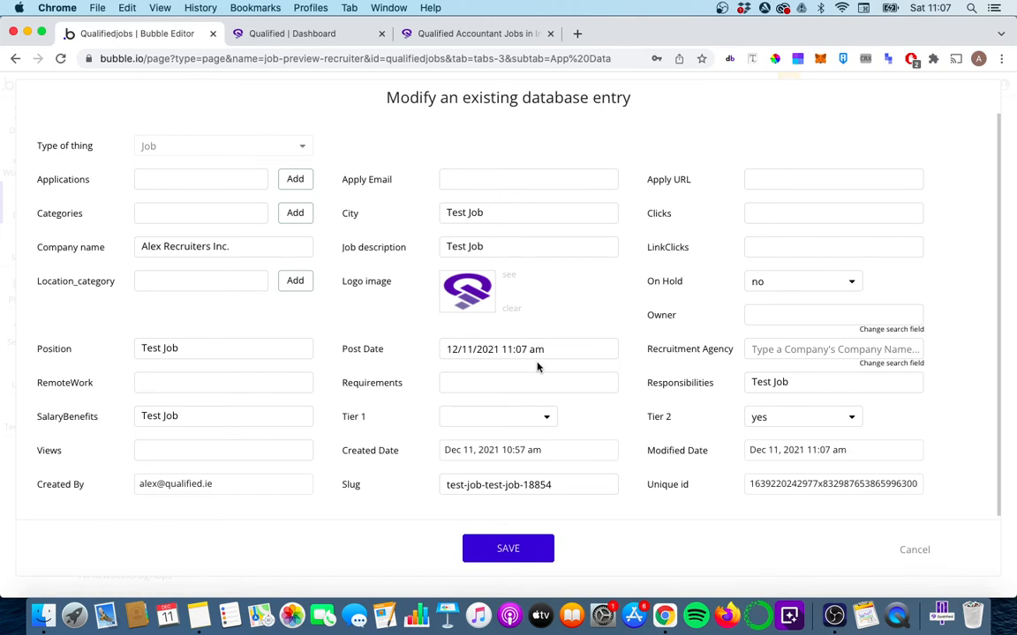
{"action": "mouse_move", "coordinate": [533, 459]}
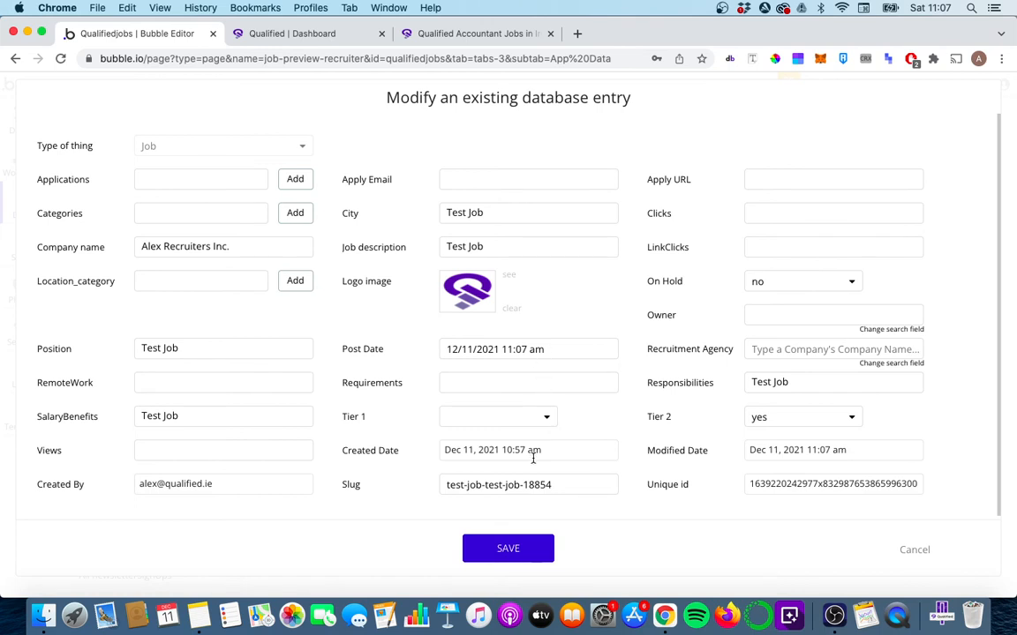
{"action": "mouse_move", "coordinate": [522, 369]}
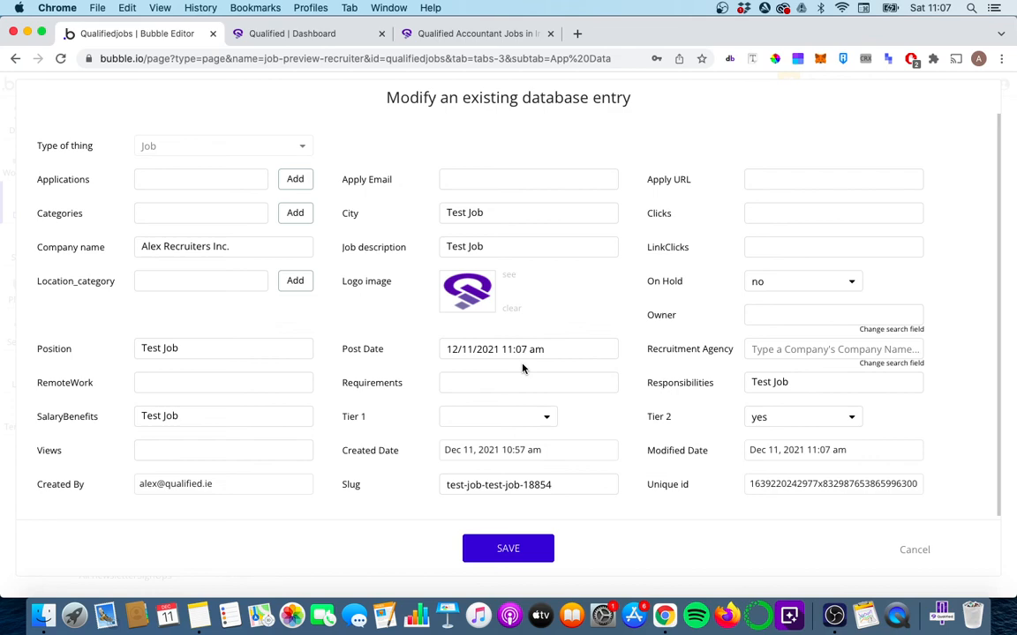
{"action": "mouse_move", "coordinate": [541, 508]}
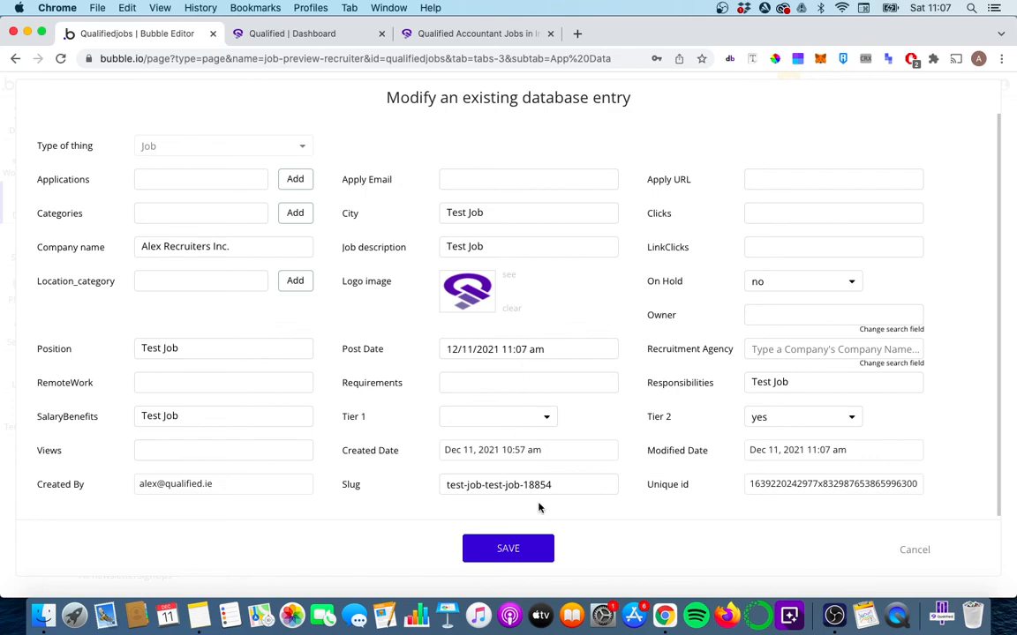
Cancel the Test Job modify dialog after seeing Post Date refreshed to 11:07 am
{"action": "left_click", "coordinate": [508, 547]}
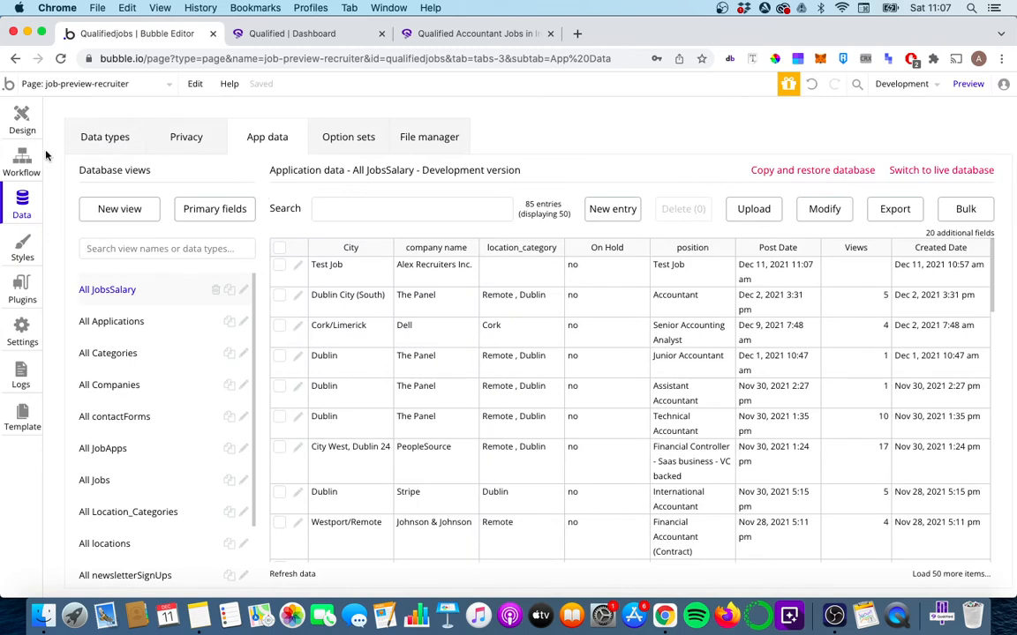
Change jobdatereset's scheduled date to Current date/time +(days): 7
{"action": "left_click", "coordinate": [21, 158]}
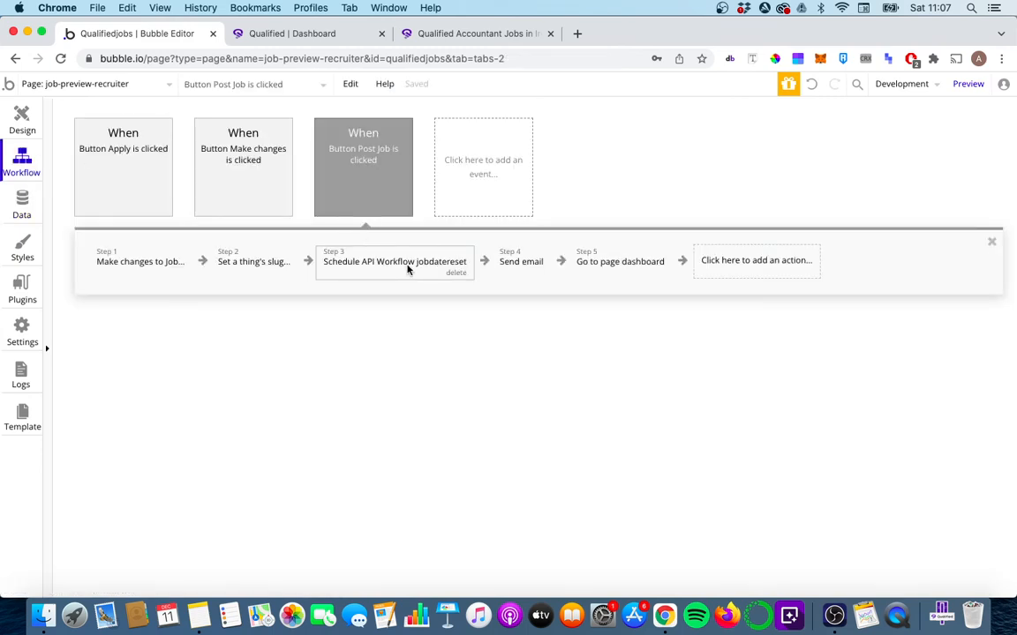
{"action": "left_click", "coordinate": [396, 261]}
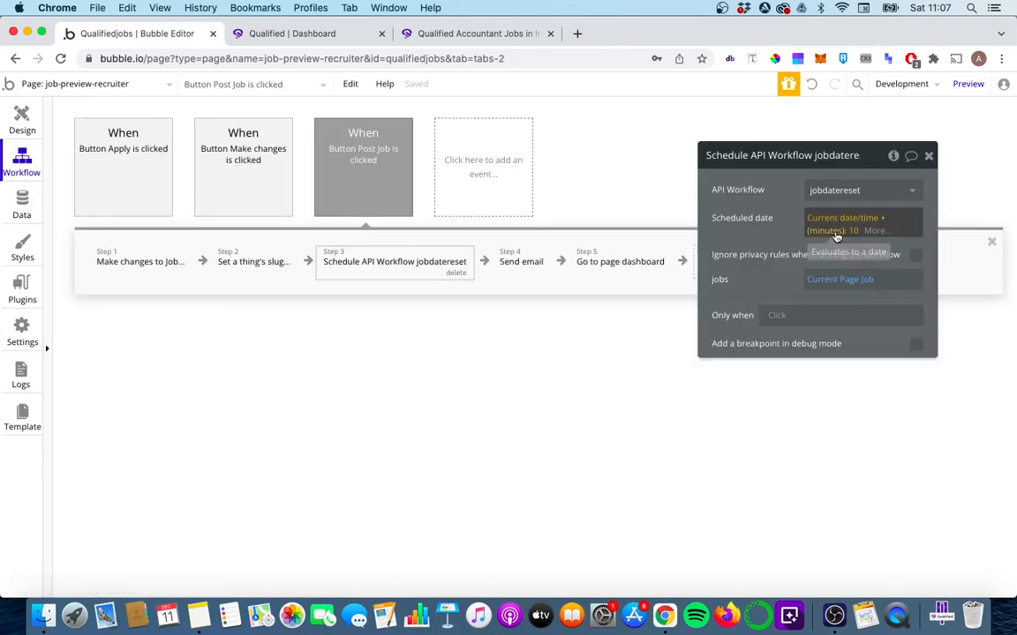
{"action": "left_click", "coordinate": [862, 223]}
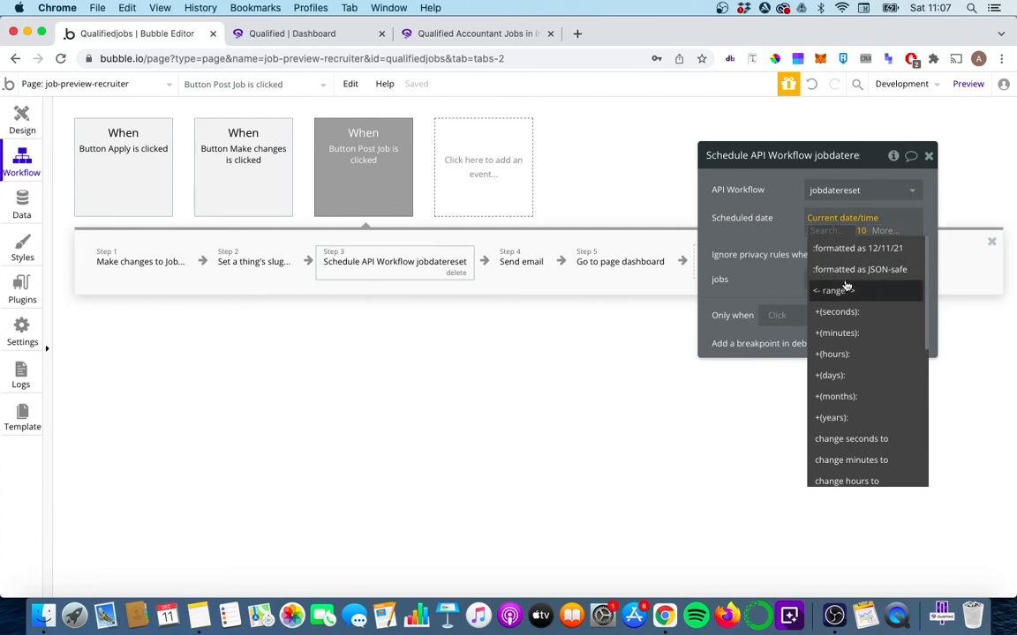
{"action": "left_click", "coordinate": [830, 374]}
{"action": "type", "text": "7"}
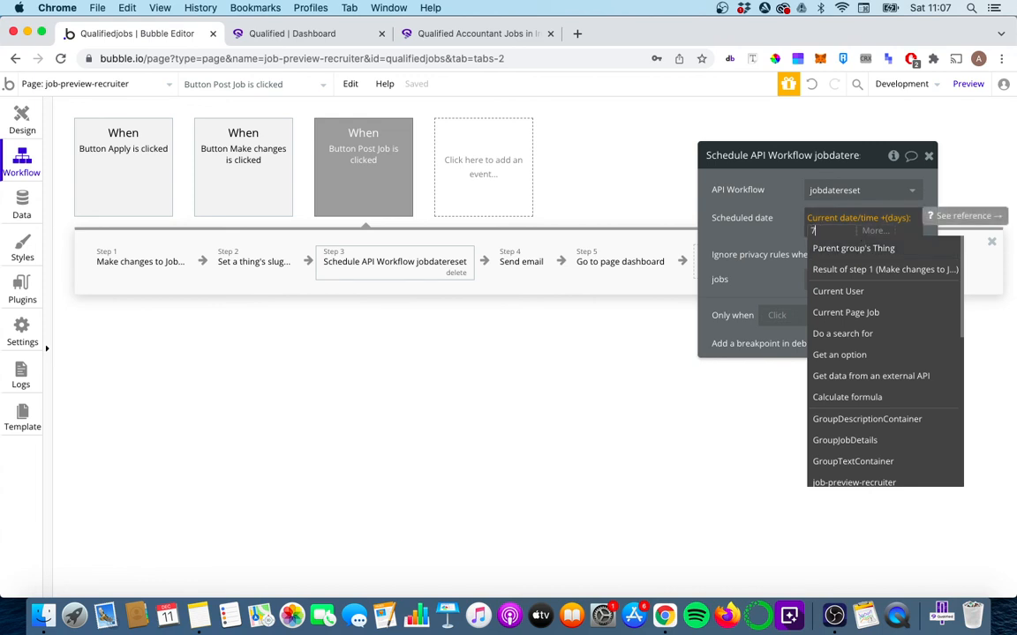
{"action": "left_click", "coordinate": [844, 311]}
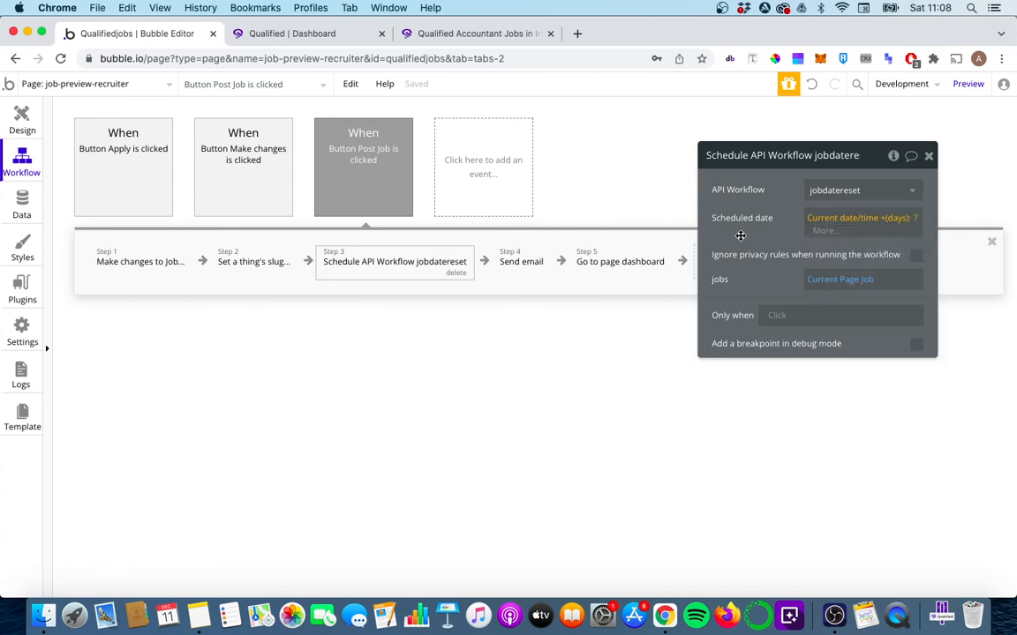